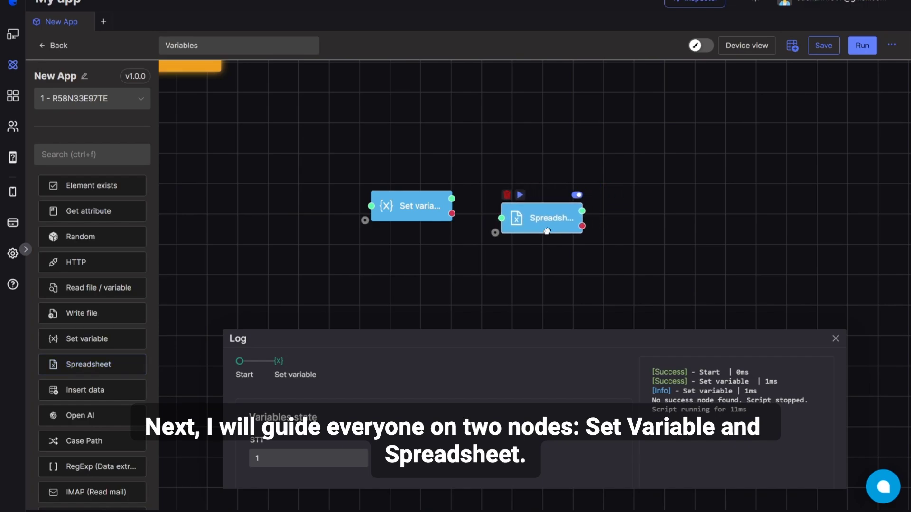
Search 'loo' and drop a Loop node onto the canvas above the other nodes.
left_click_drag(540, 218, 552, 226)
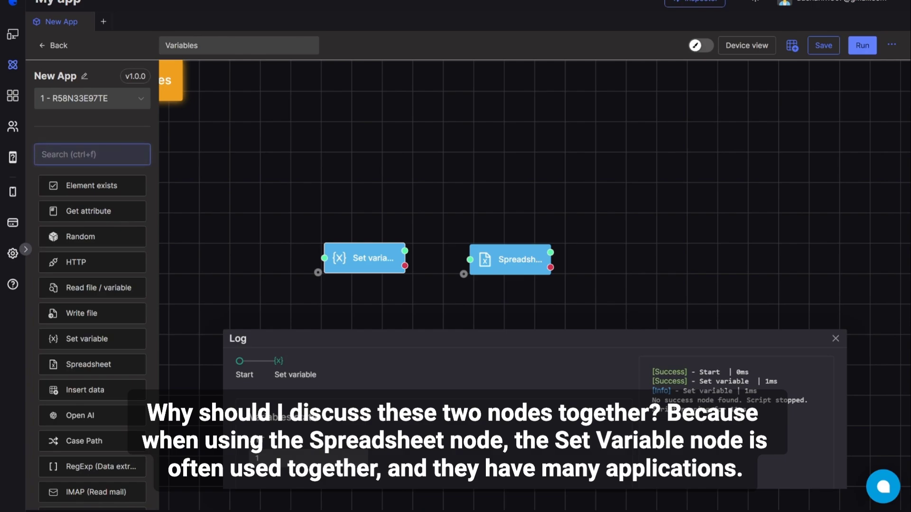
type("loo")
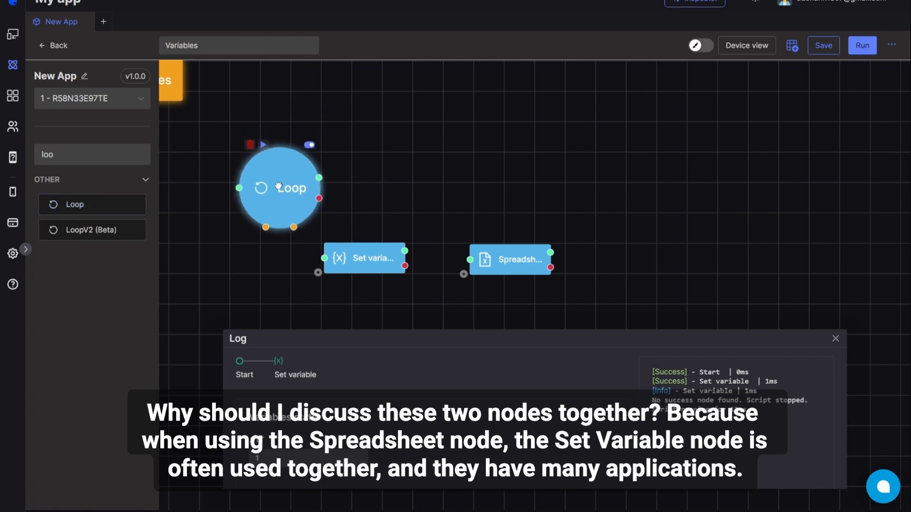
left_click_drag(279, 187, 232, 250)
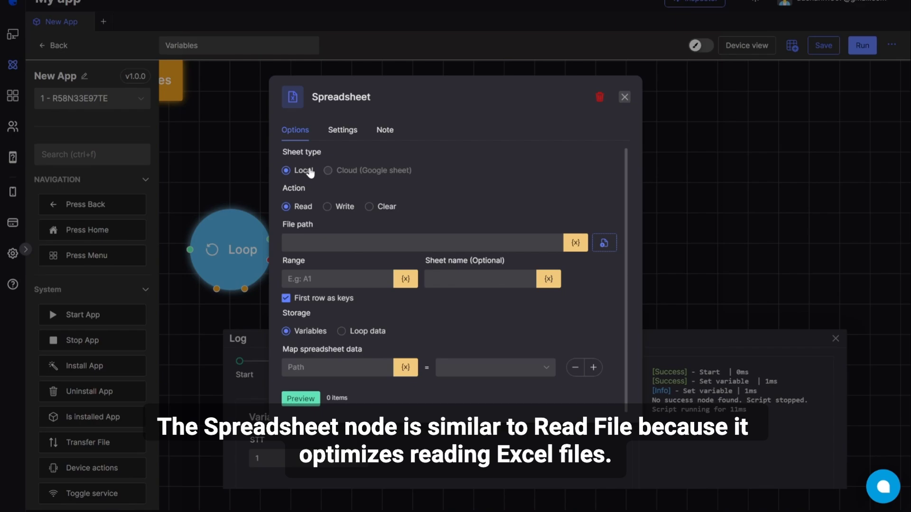
mouse_move(363, 182)
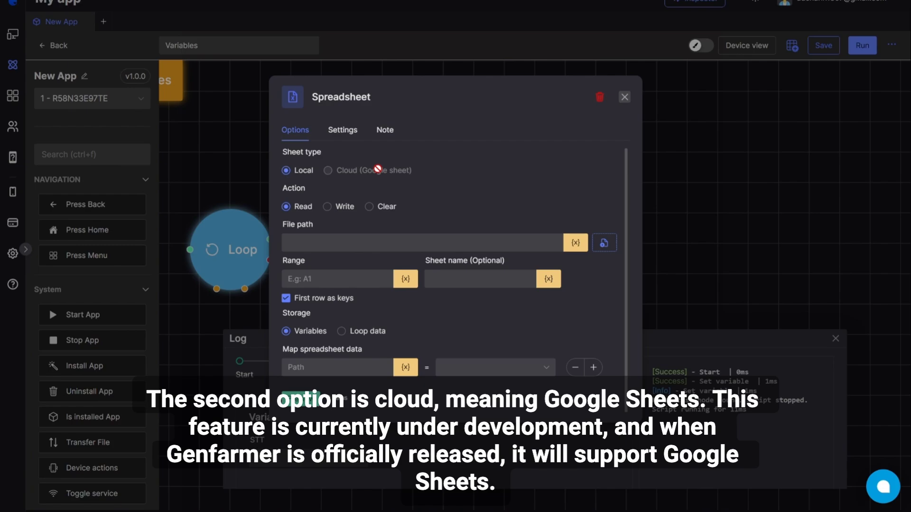
mouse_move(325, 191)
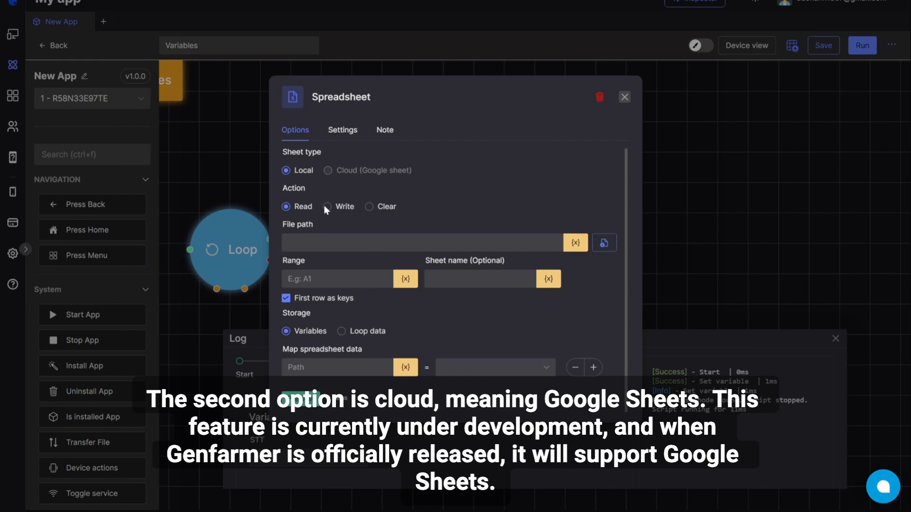
Try the Write and Clear actions, then settle back on Read from a local sheet.
left_click(369, 206)
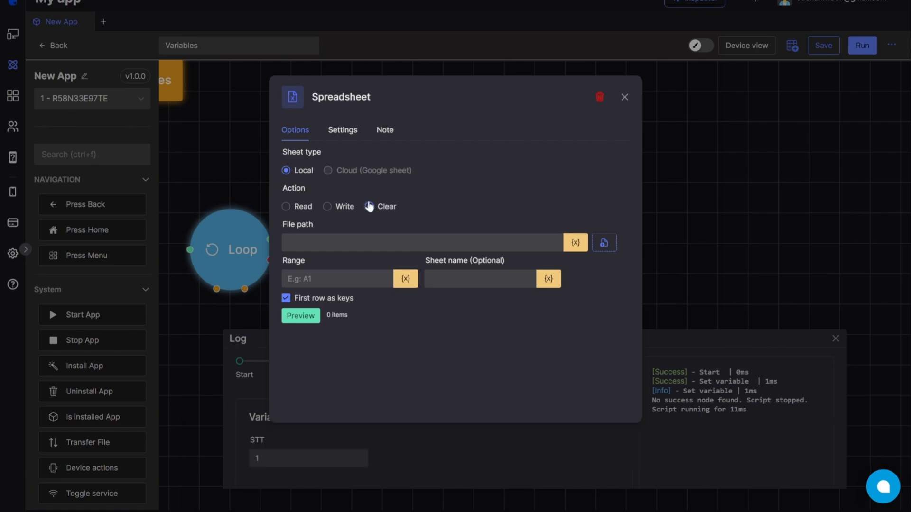
left_click(368, 206)
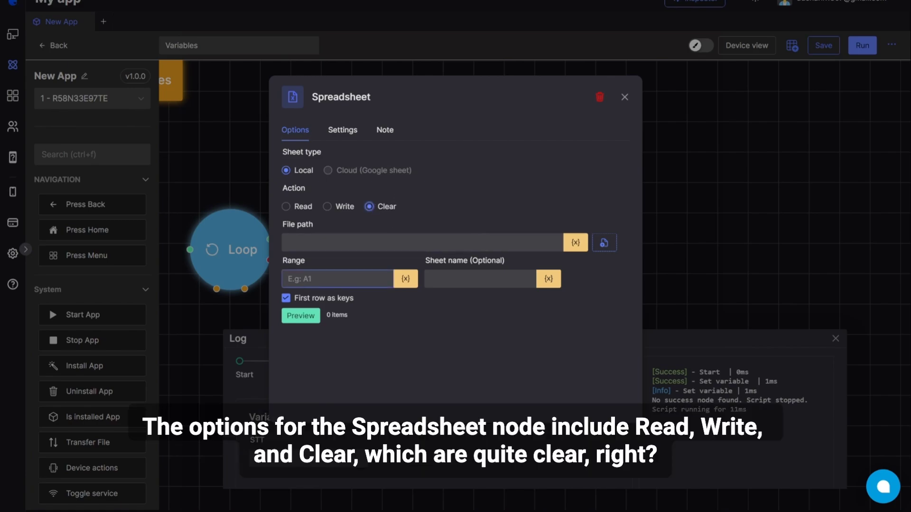
left_click(285, 206)
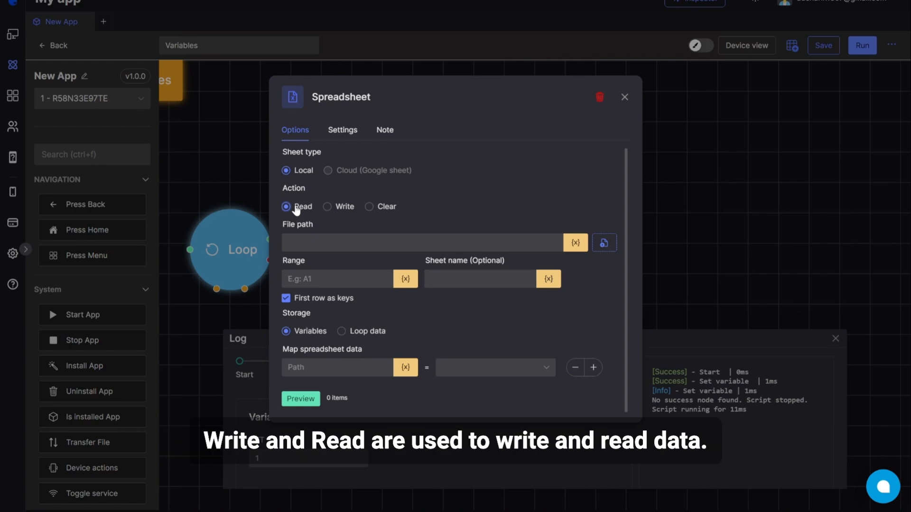
Browse to D:\Genlogin and choose data_Input_Particle500.xlsx as the read source.
left_click(604, 243)
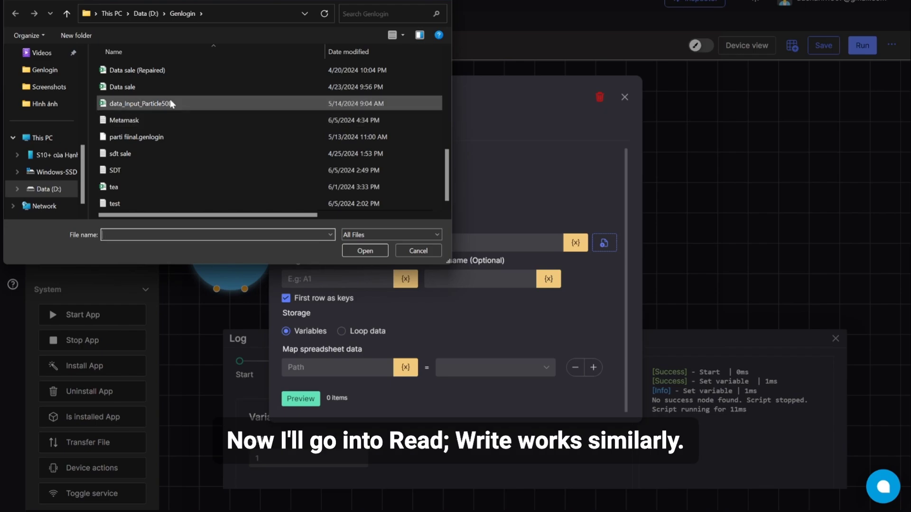
left_click(364, 251)
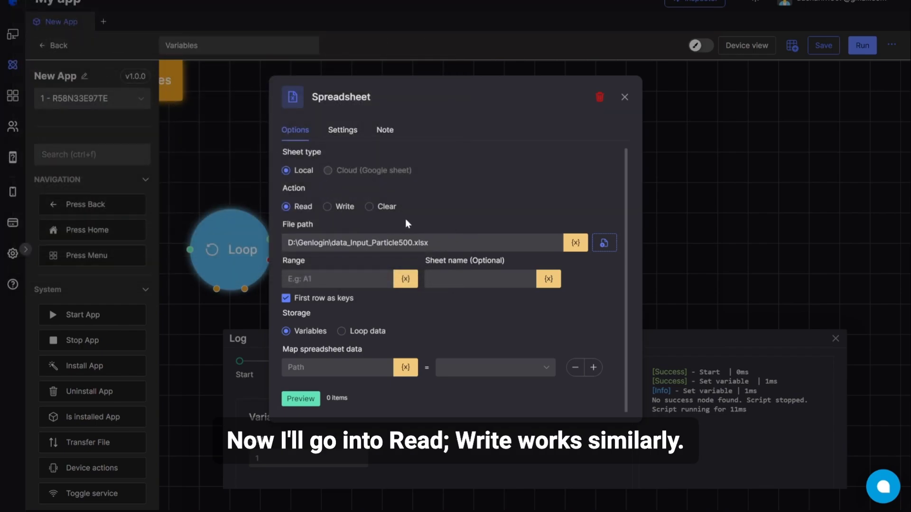
mouse_move(357, 270)
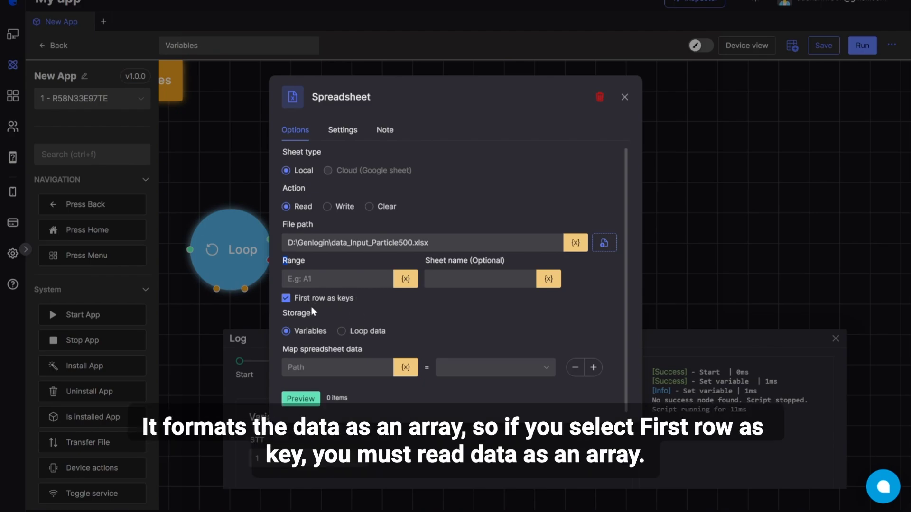
Enter ranges A1 then A3:C5 and preview the rows read.
left_click(336, 278)
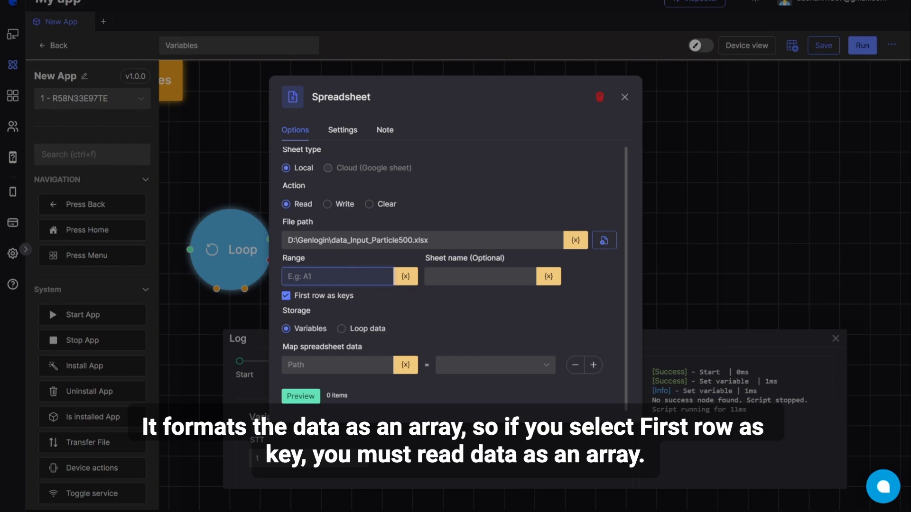
type("A1")
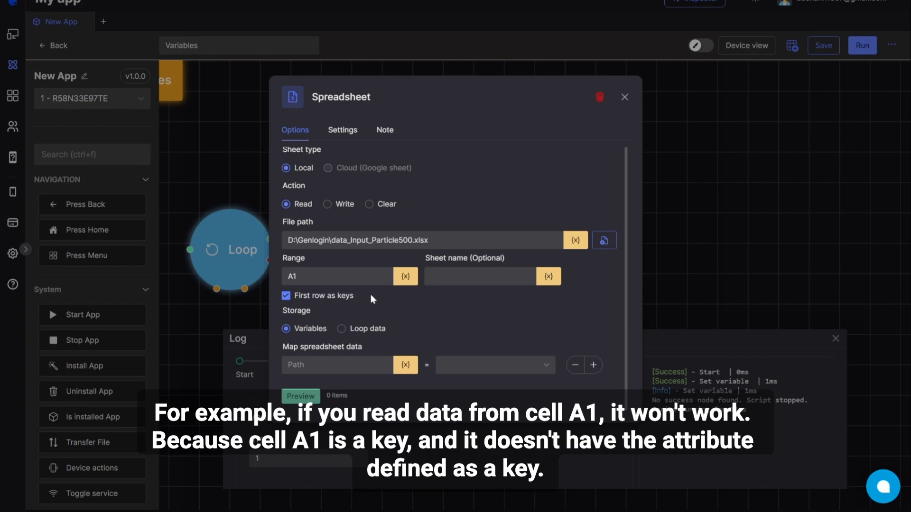
mouse_move(349, 297)
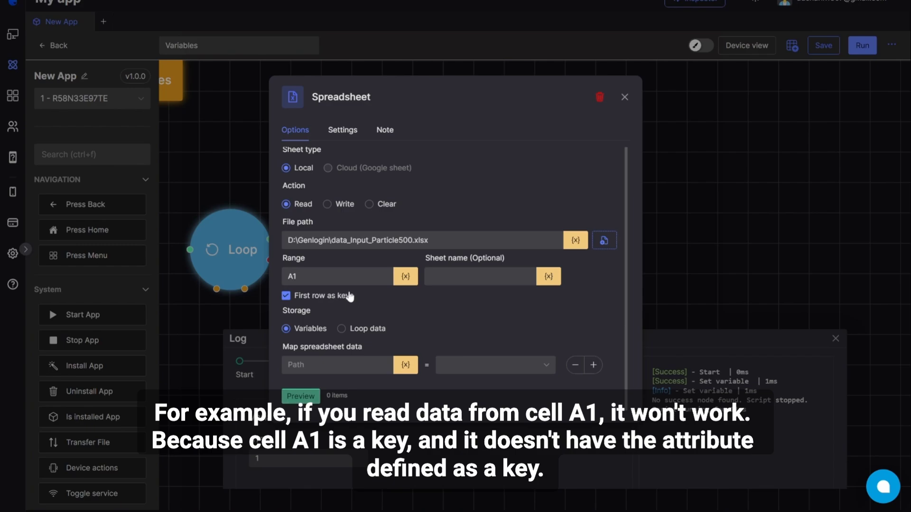
type("A3:C5")
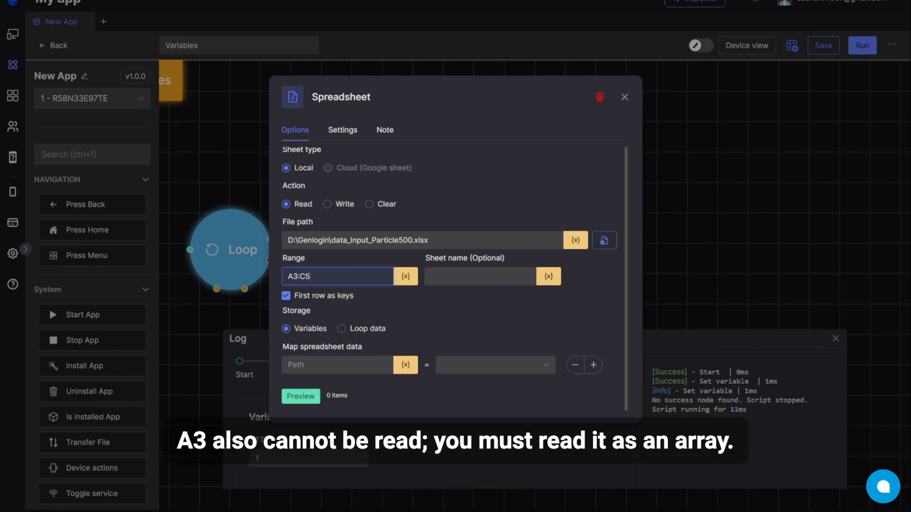
left_click(300, 397)
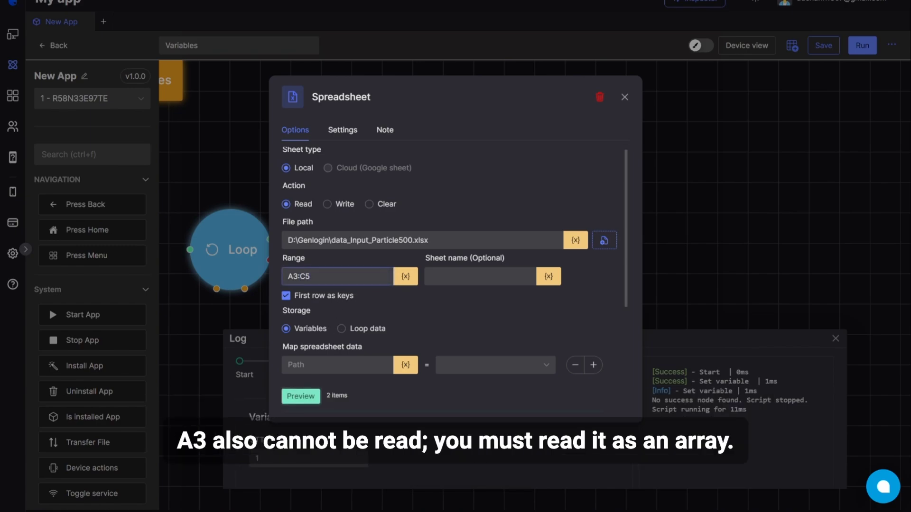
left_click(301, 397)
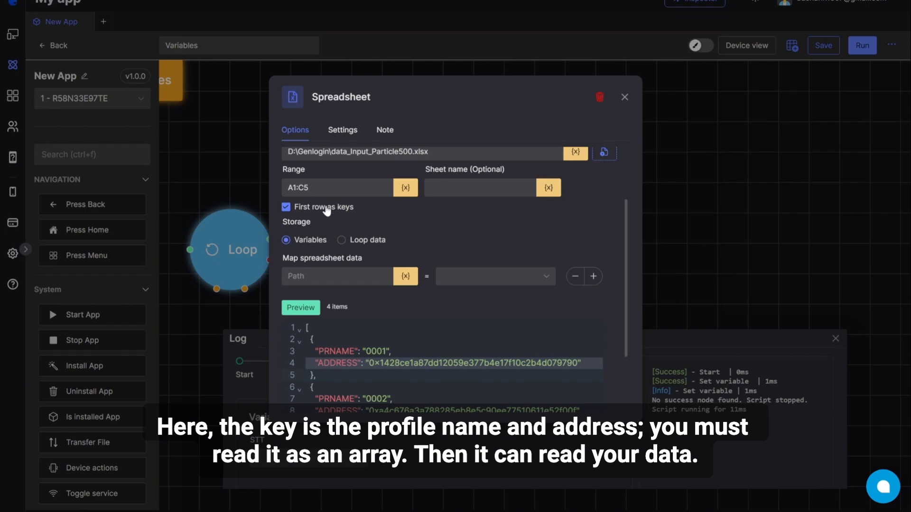
Untick first row as keys and read the single cell C3, skipping the optional sheet name.
left_click(286, 207)
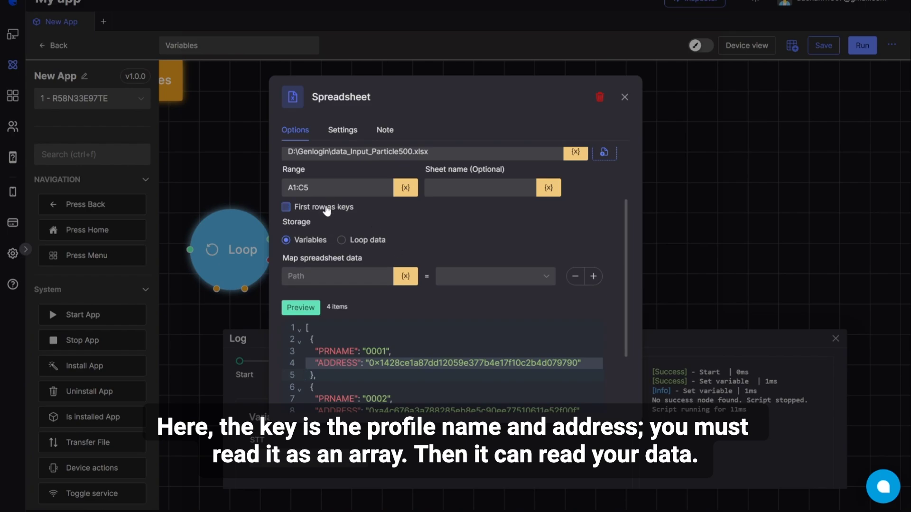
left_click(285, 206)
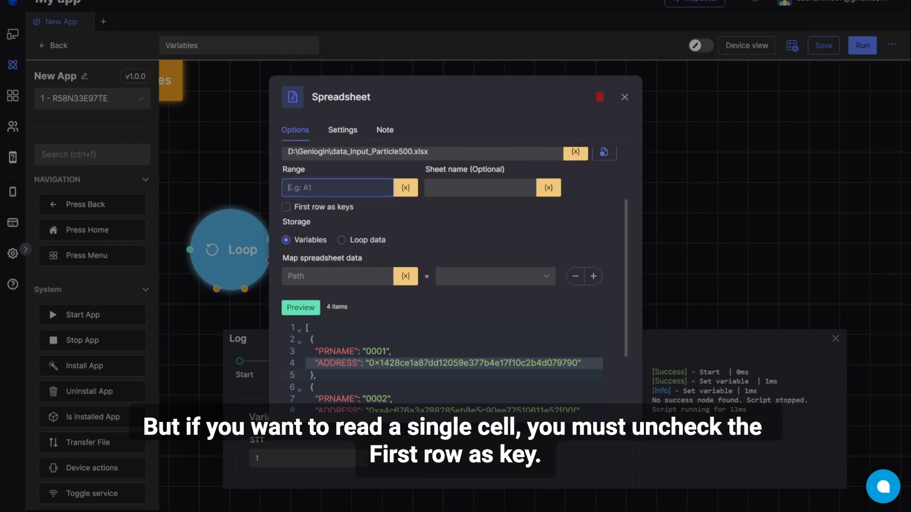
type("A3")
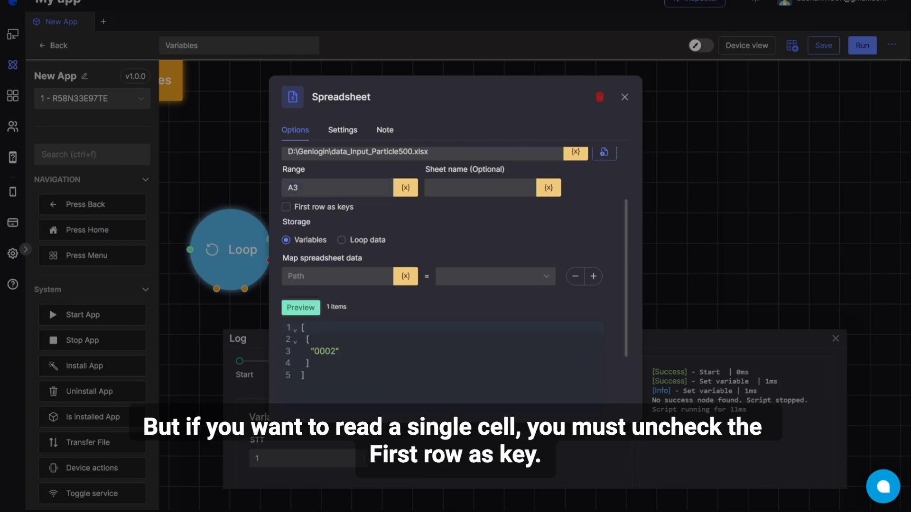
type("C3")
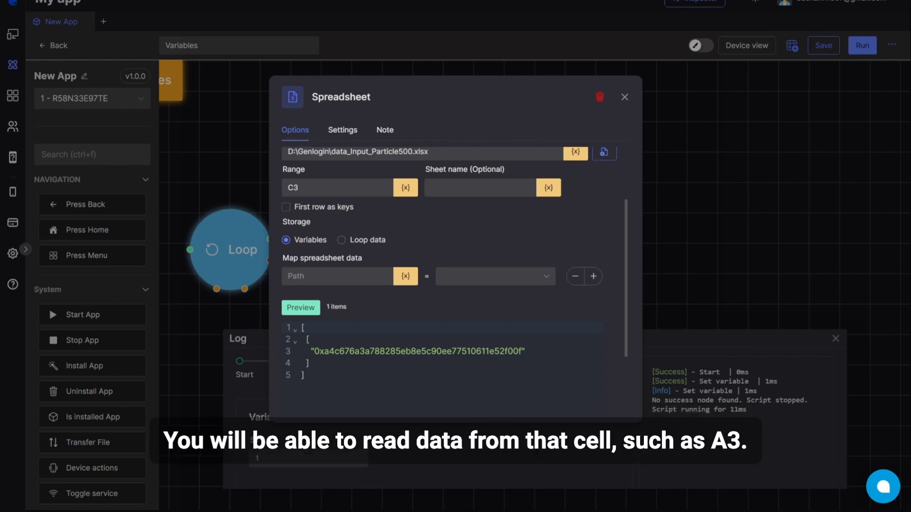
mouse_move(473, 233)
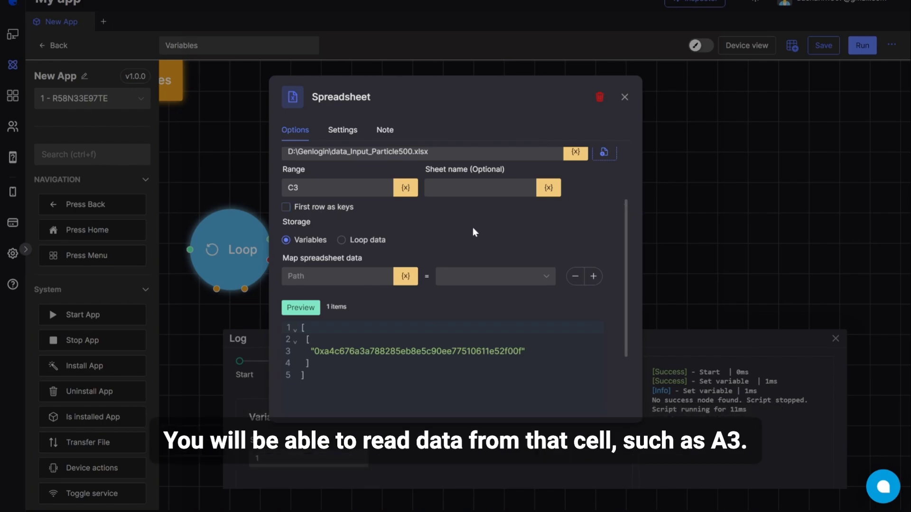
left_click(478, 187)
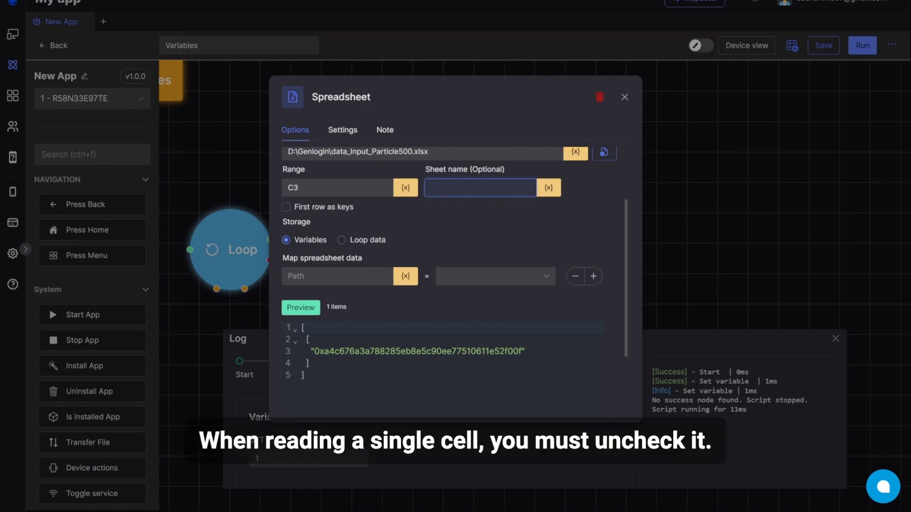
mouse_move(472, 203)
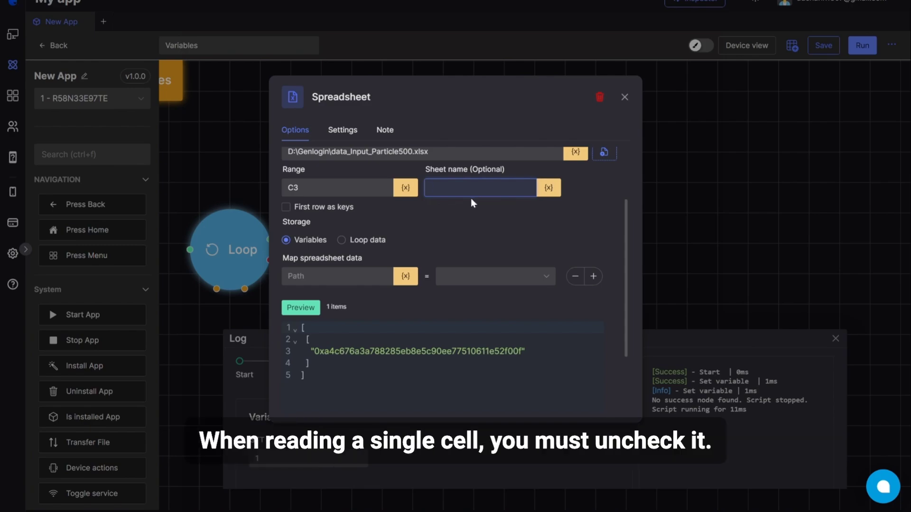
left_click(480, 187)
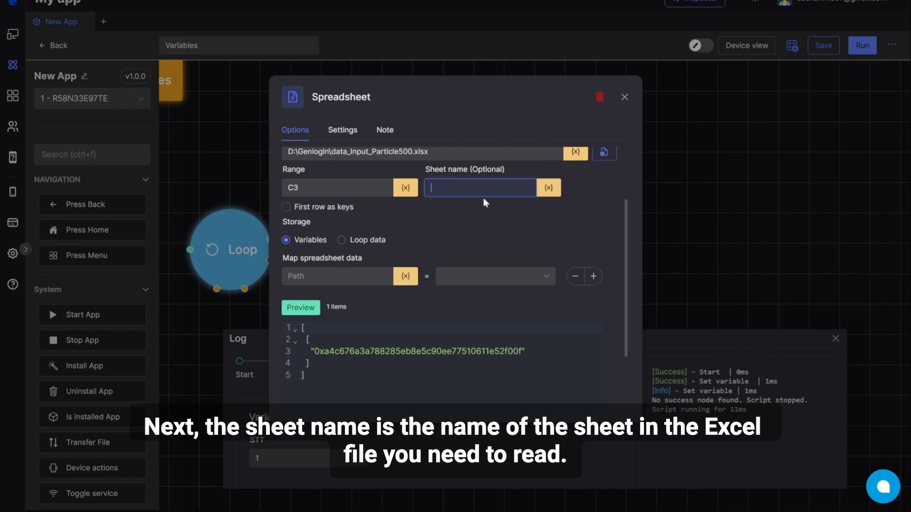
mouse_move(498, 213)
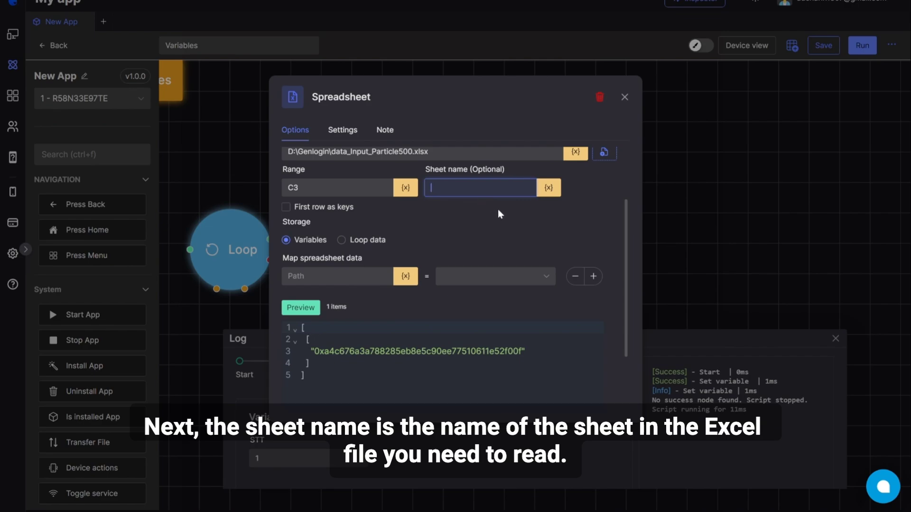
mouse_move(494, 208)
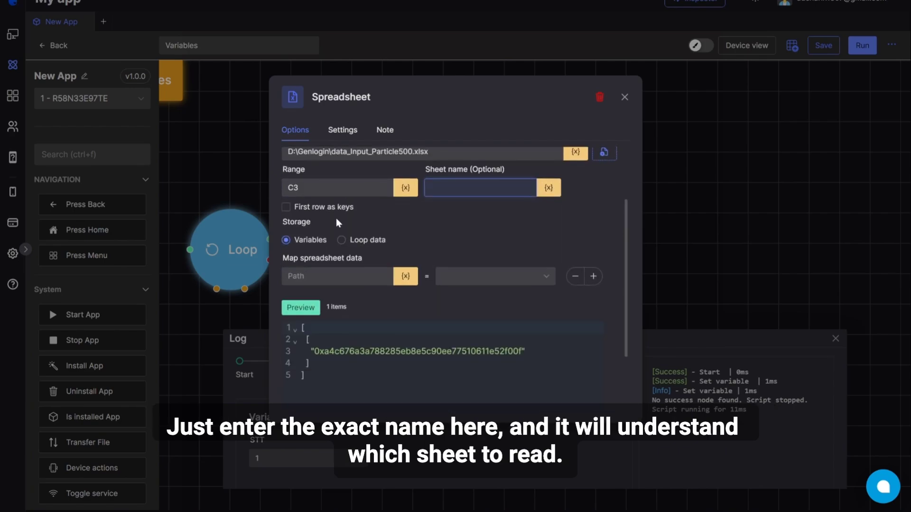
mouse_move(314, 250)
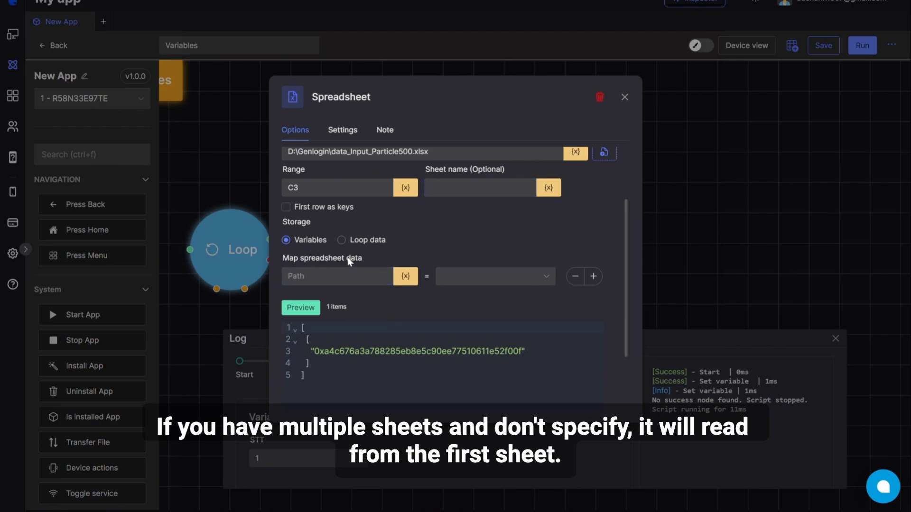
Replace the range with the A1:C5 block again.
left_click(337, 187)
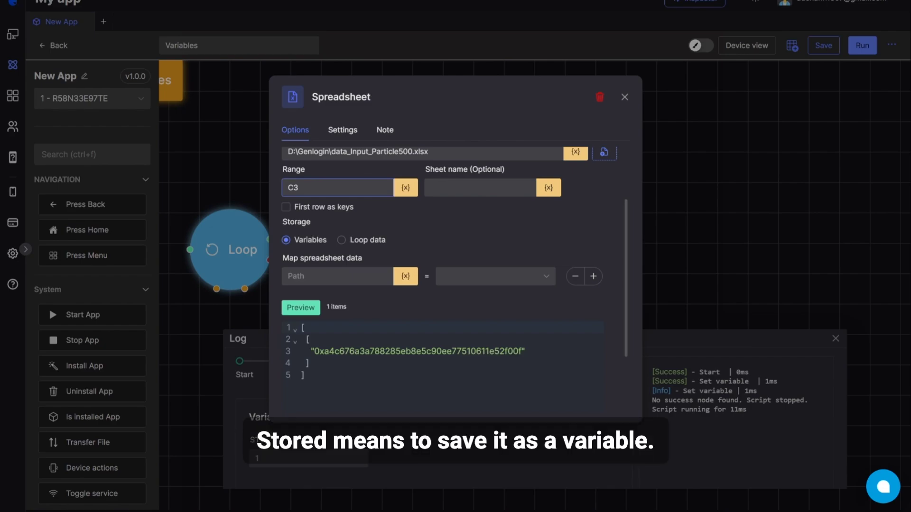
left_click(337, 187)
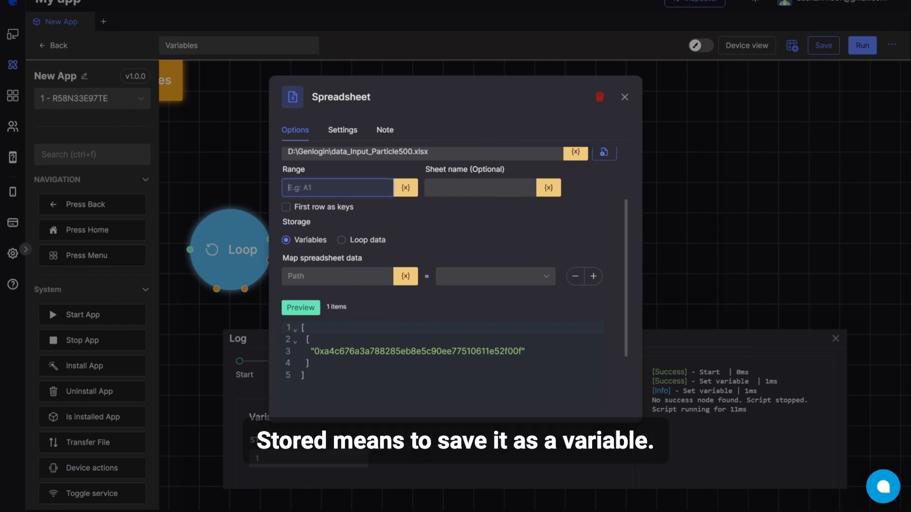
type("A1:C5")
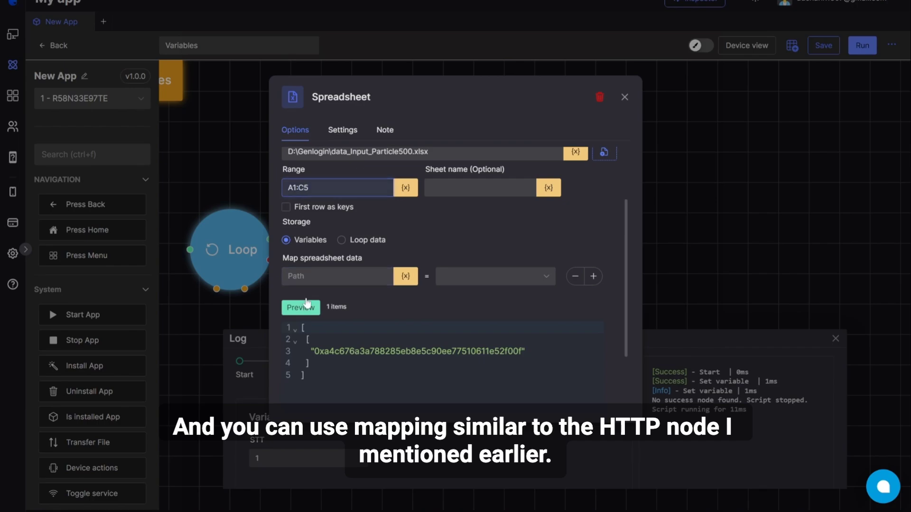
Preview A1:C5, re-enable first row as keys, and refresh to see four PRNAME/ADDRESS records.
left_click(301, 308)
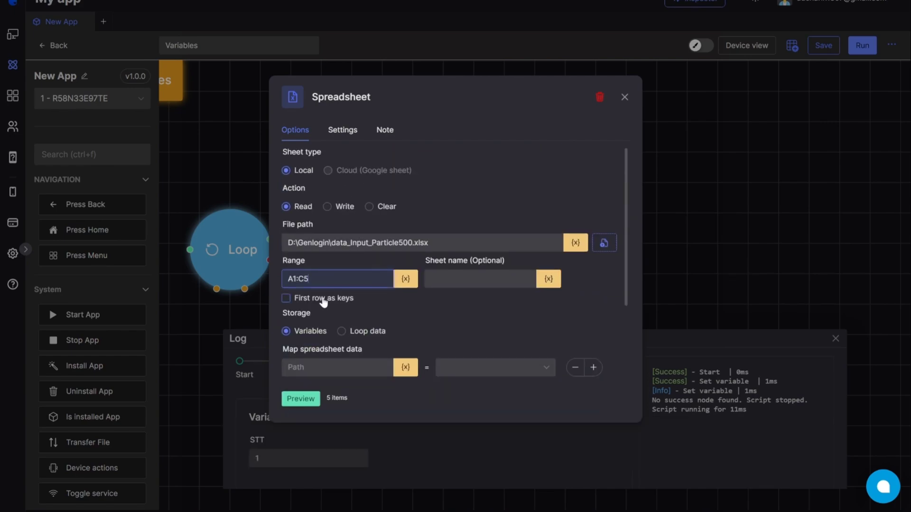
left_click(301, 398)
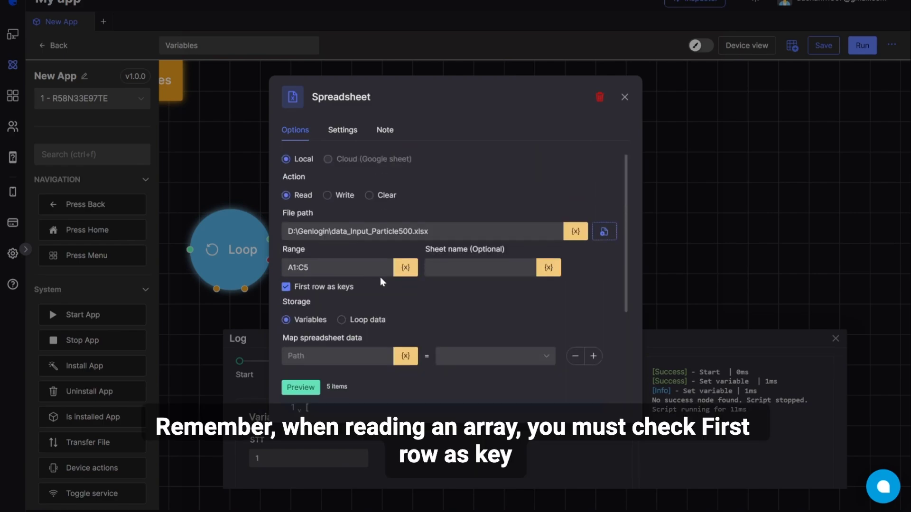
left_click(301, 387)
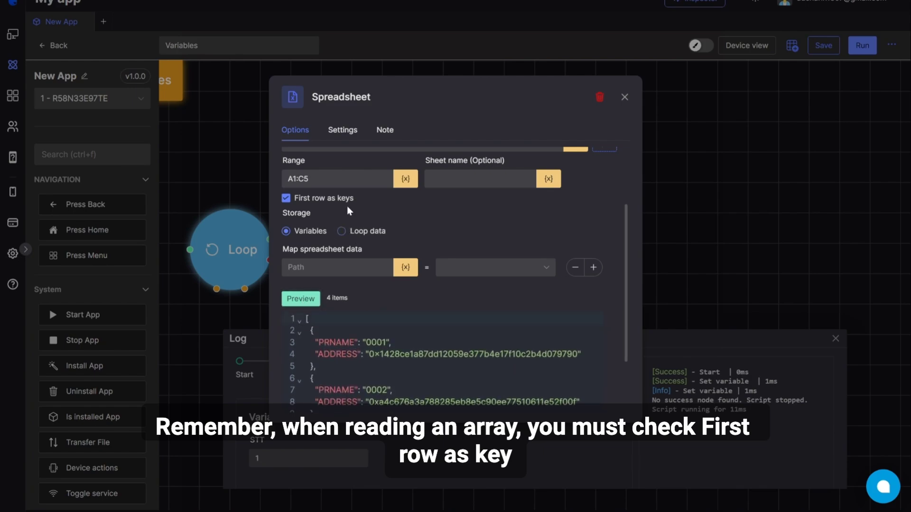
mouse_move(400, 235)
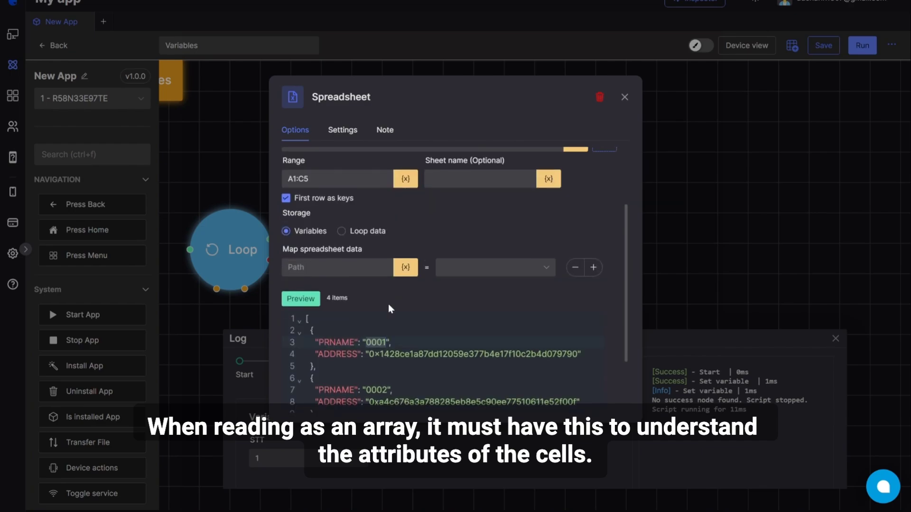
scroll("down", 3)
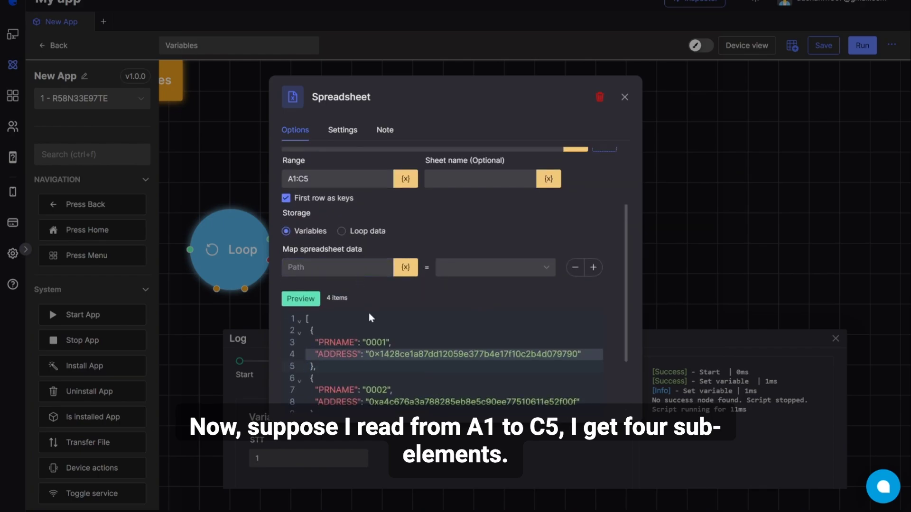
Map path [2].["ADDRESS"] from the preview's third record to a variable named add.
scroll("down", 3)
type("[")
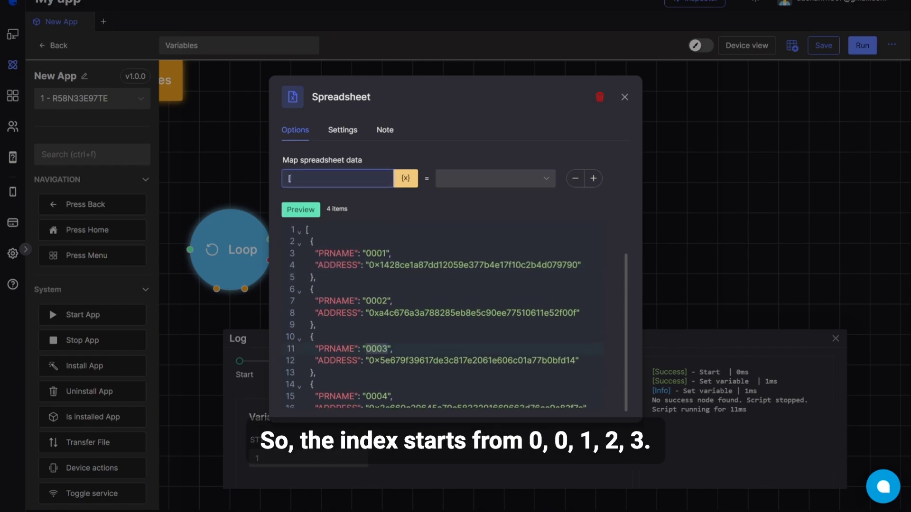
type("2]u")
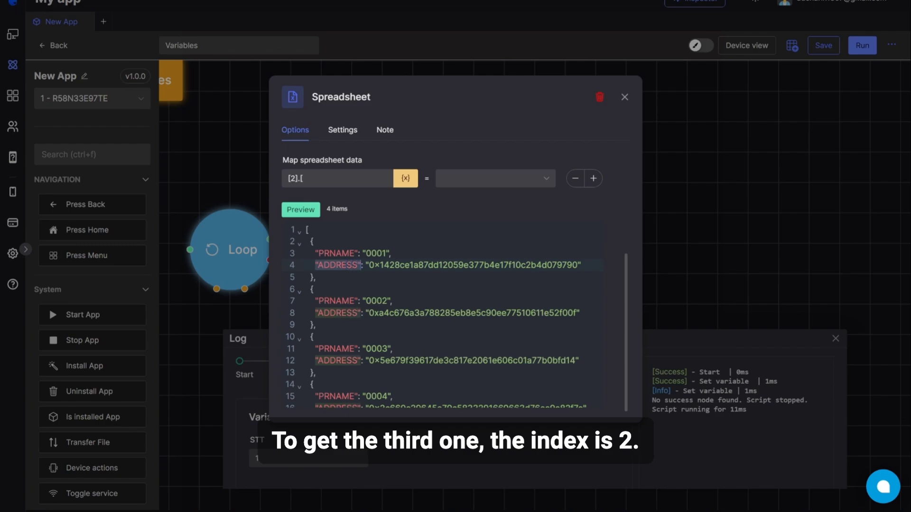
type("[\"ADDRESS\"")
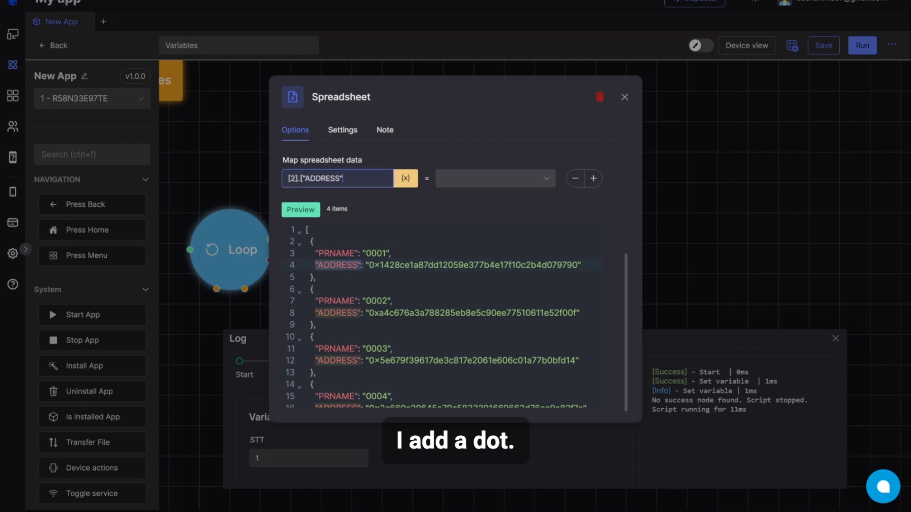
type("U")
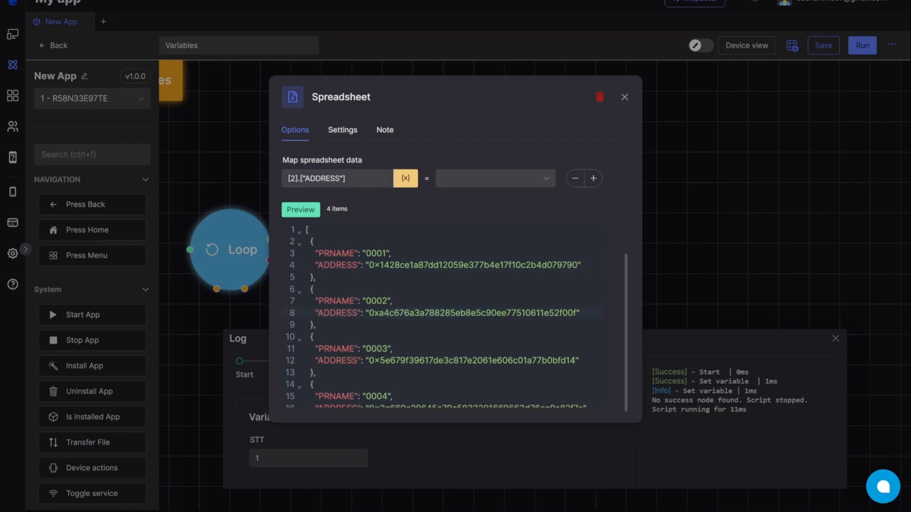
double_click(447, 361)
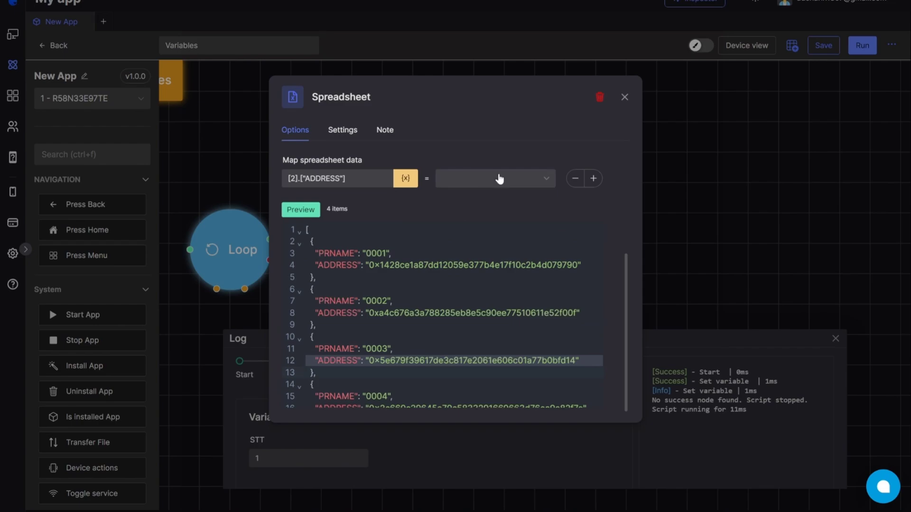
type("add")
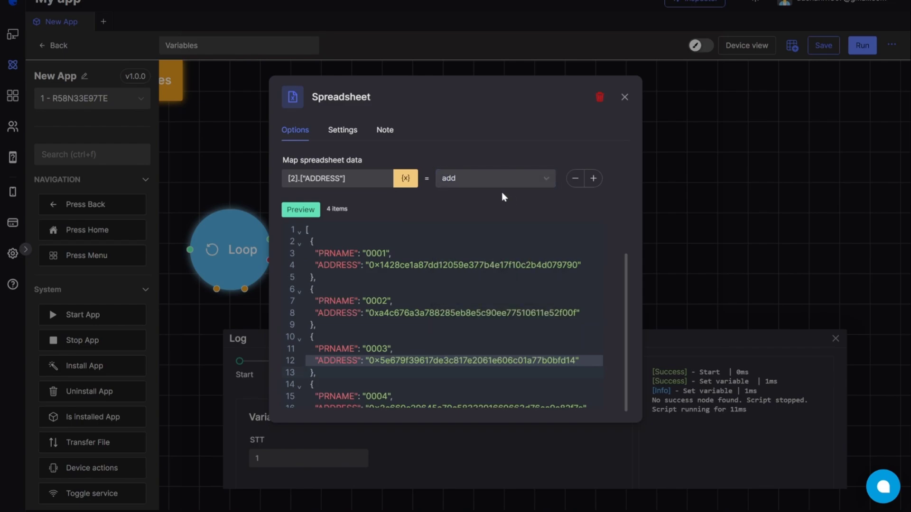
Close the settings, run the Spreadsheet node, and reopen it after the address variable is stored.
left_click(624, 96)
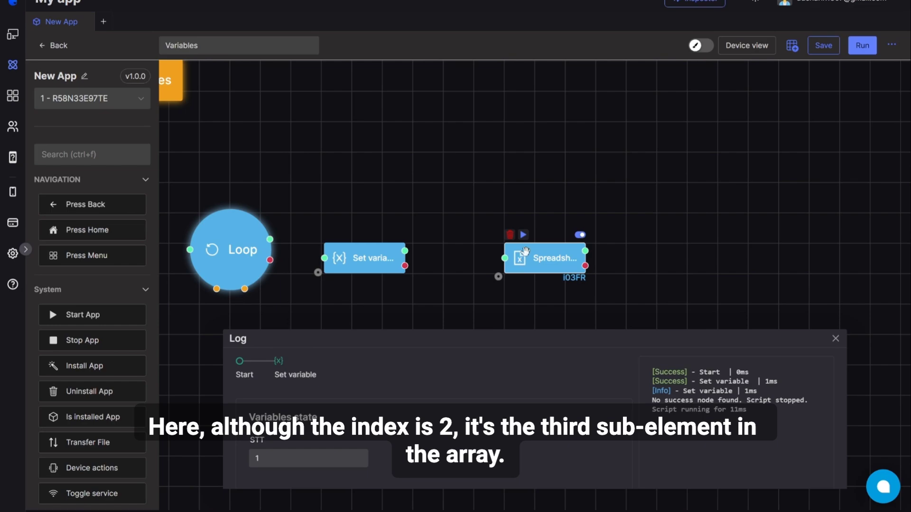
left_click(862, 46)
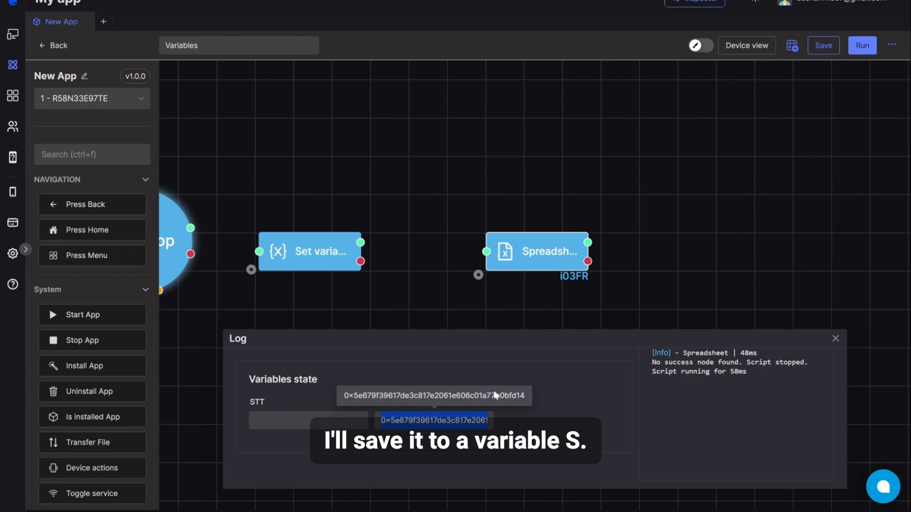
double_click(537, 252)
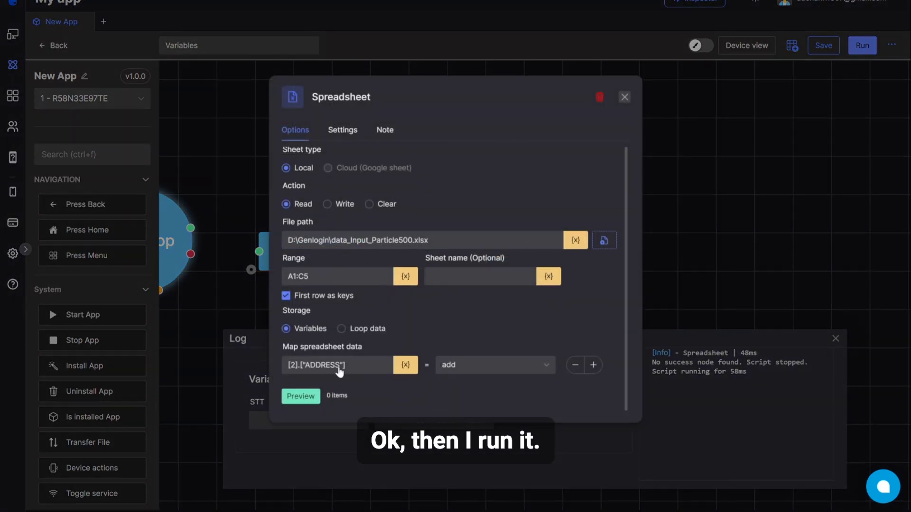
Preview again, then reopen the node and change the range to A2.
left_click(301, 396)
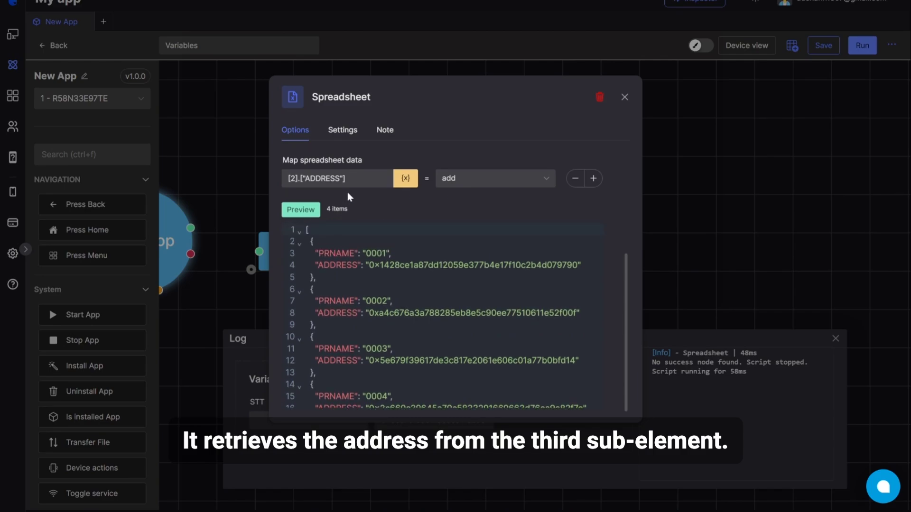
left_click(593, 178)
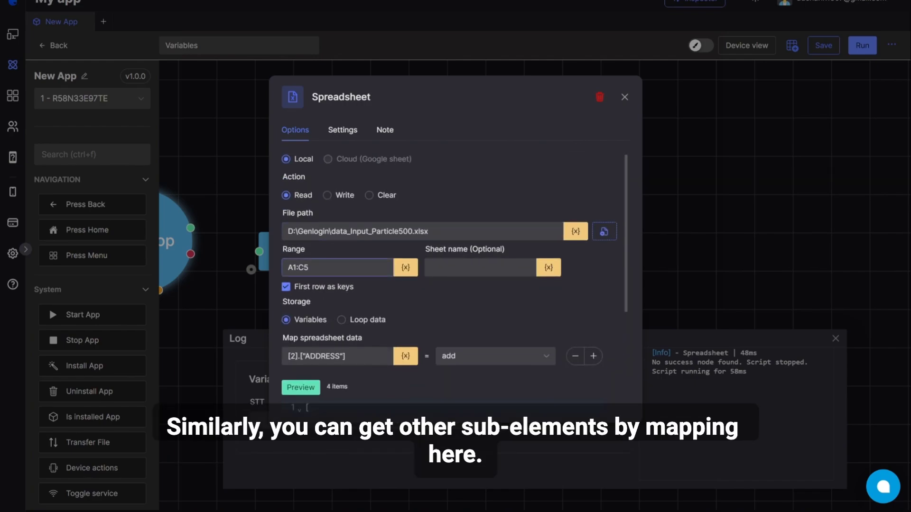
left_click(337, 267)
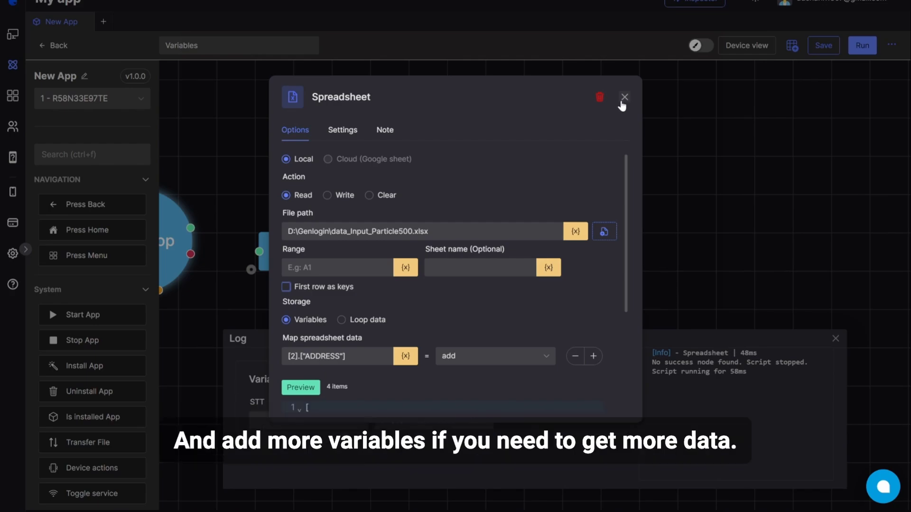
left_click(624, 97)
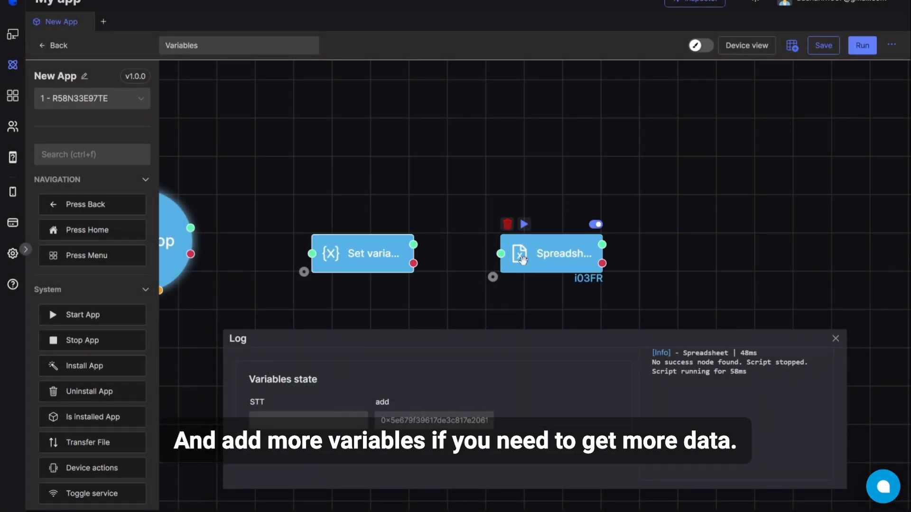
double_click(550, 253)
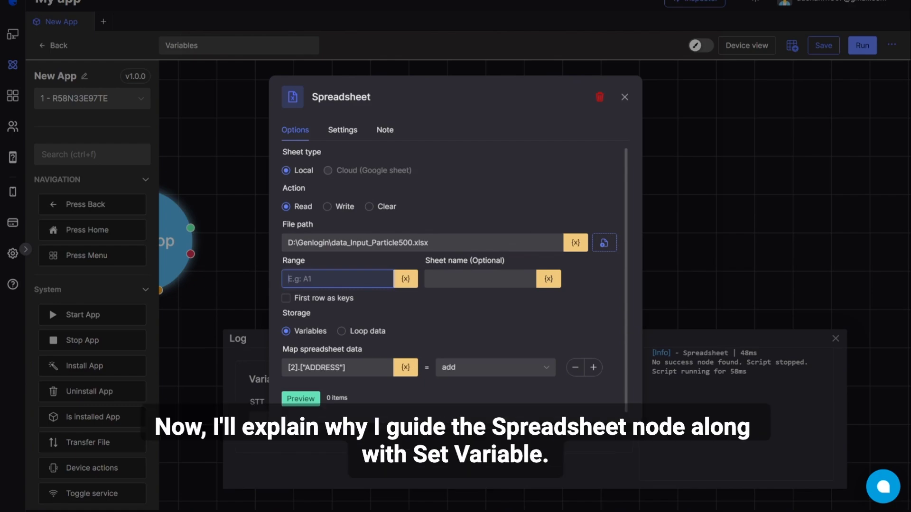
type("A2")
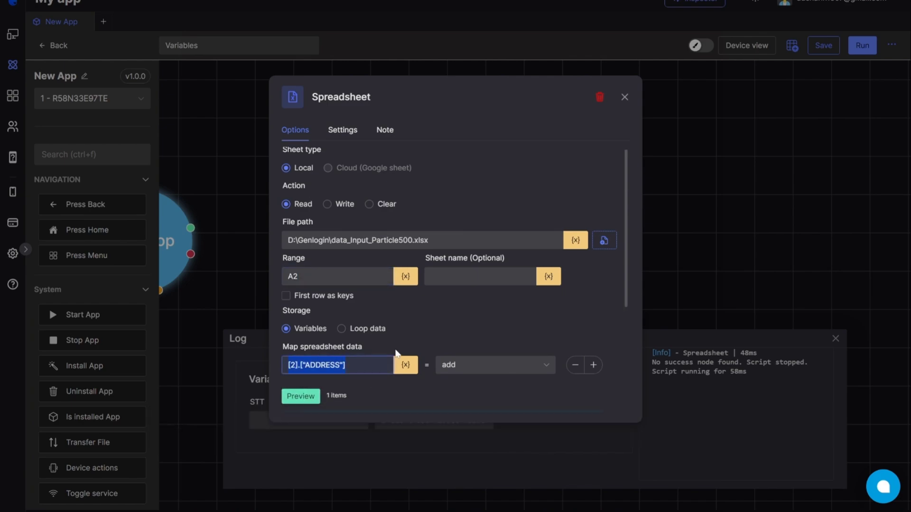
Preview the single value 0001, remove the data mapping, and close the node settings.
left_click(301, 397)
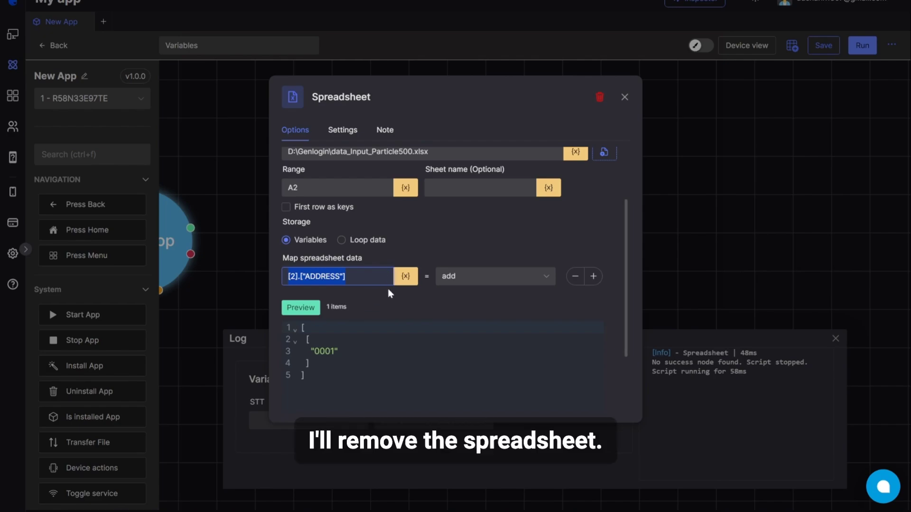
left_click(574, 276)
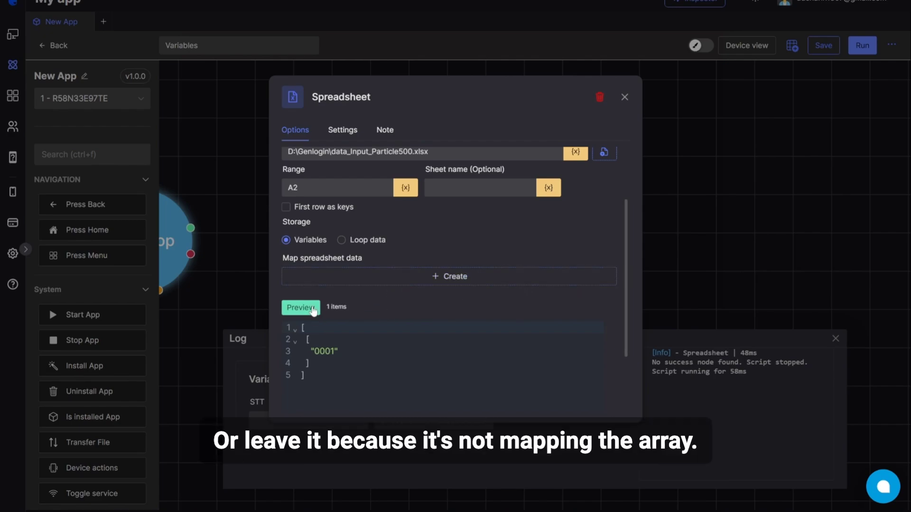
scroll("down", 3)
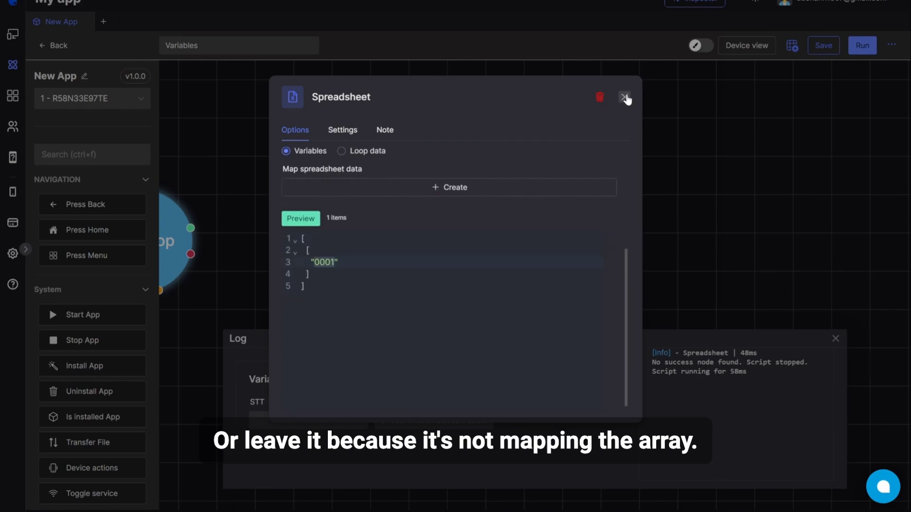
left_click(625, 97)
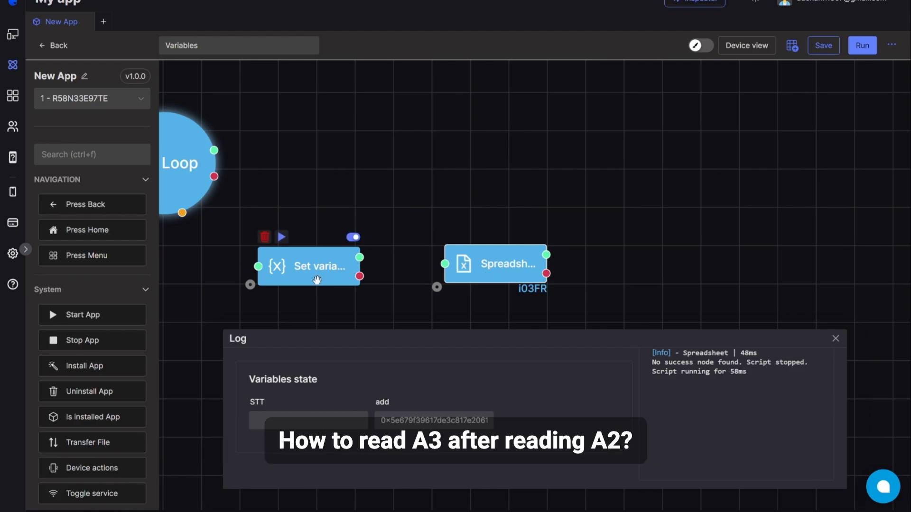
Nudge the Set variable node up and pick STT as the variable to set.
left_click_drag(317, 266, 353, 252)
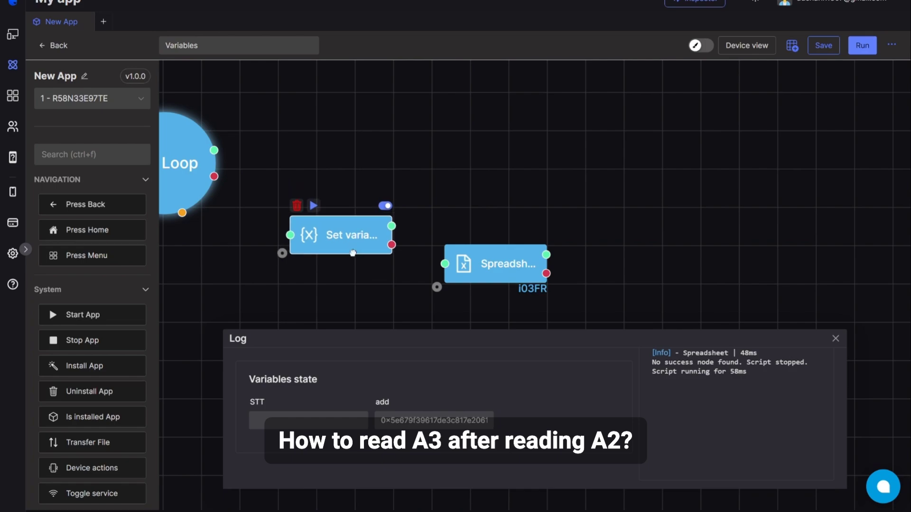
double_click(340, 234)
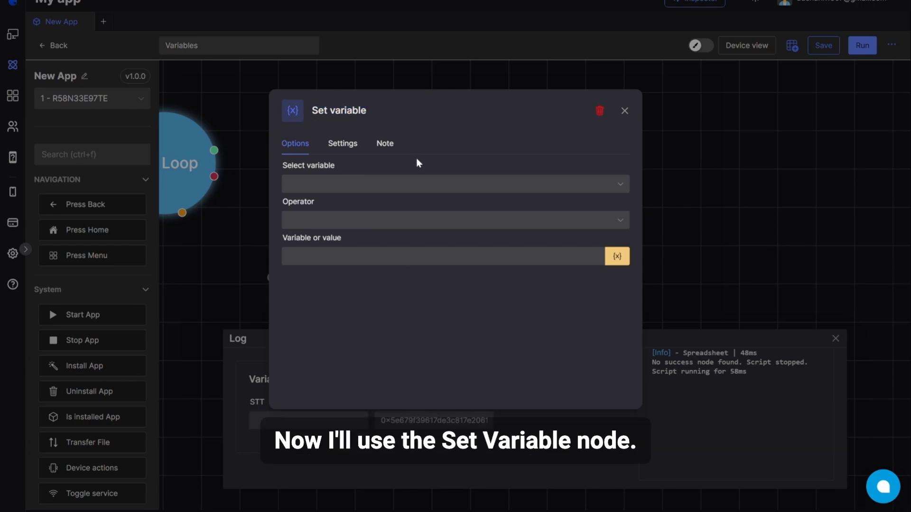
left_click(455, 184)
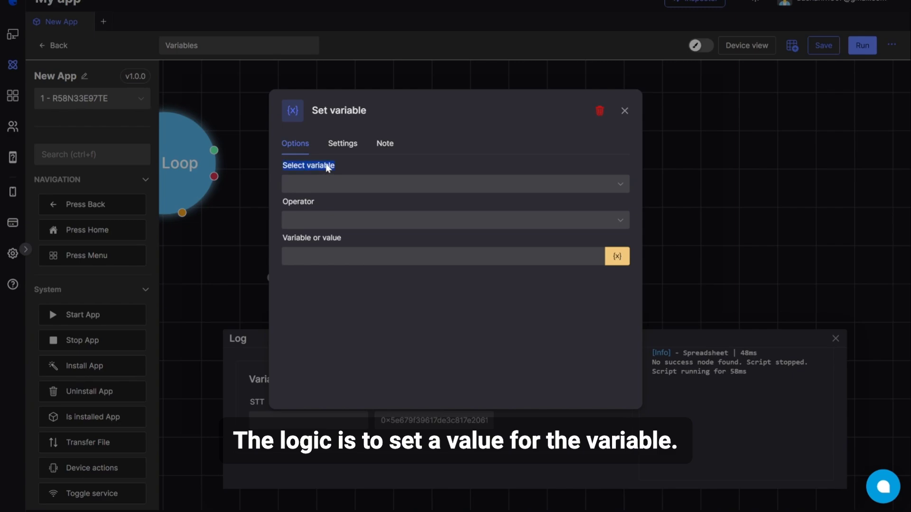
left_click(455, 184)
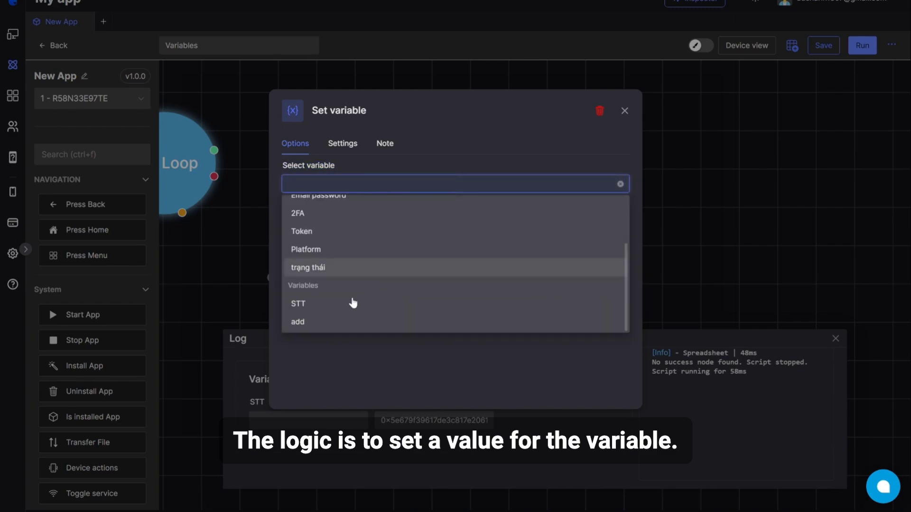
left_click(298, 303)
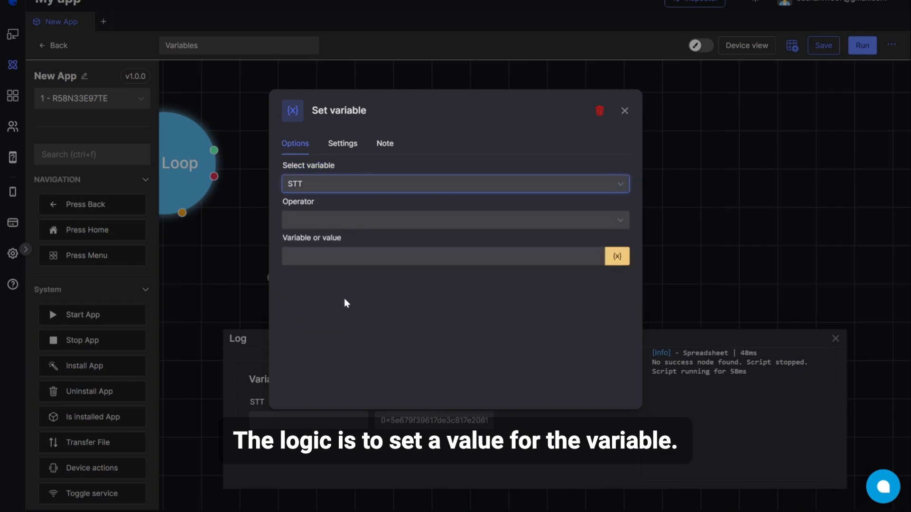
Choose the + operator and enter 123 as the value to add.
left_click(455, 219)
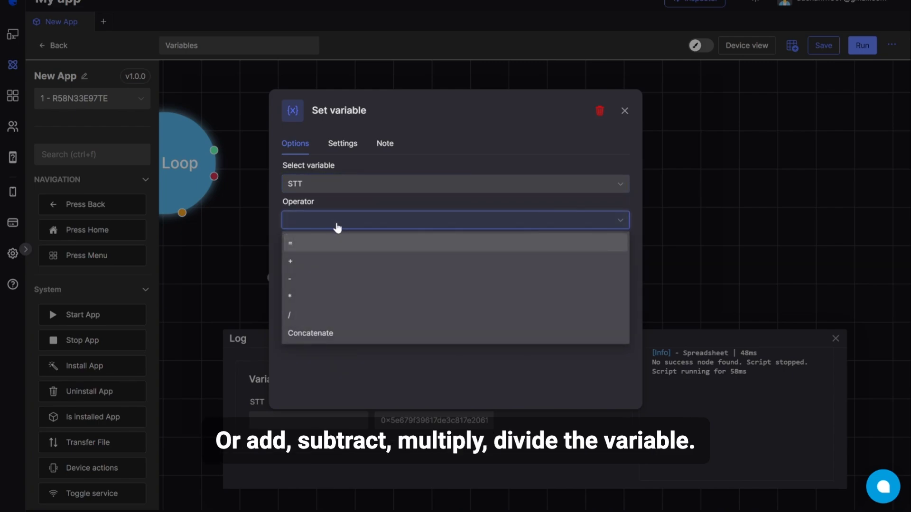
mouse_move(373, 272)
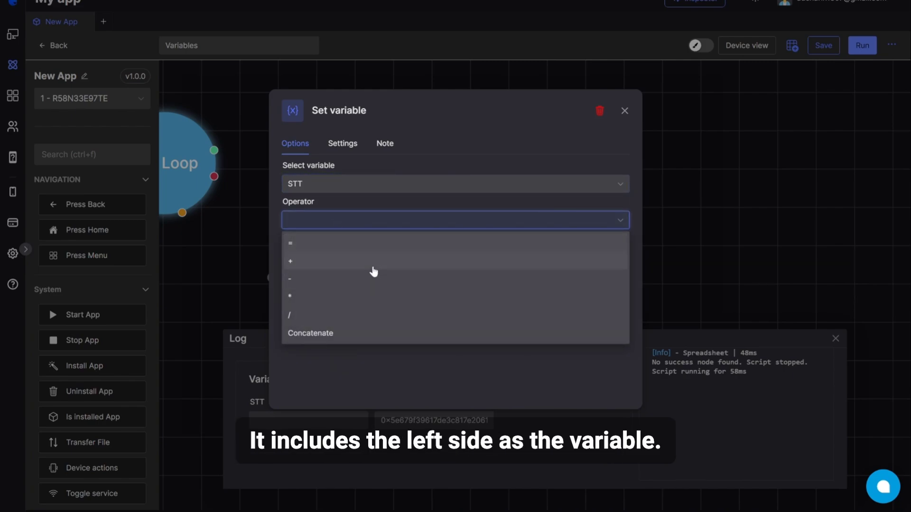
mouse_move(351, 237)
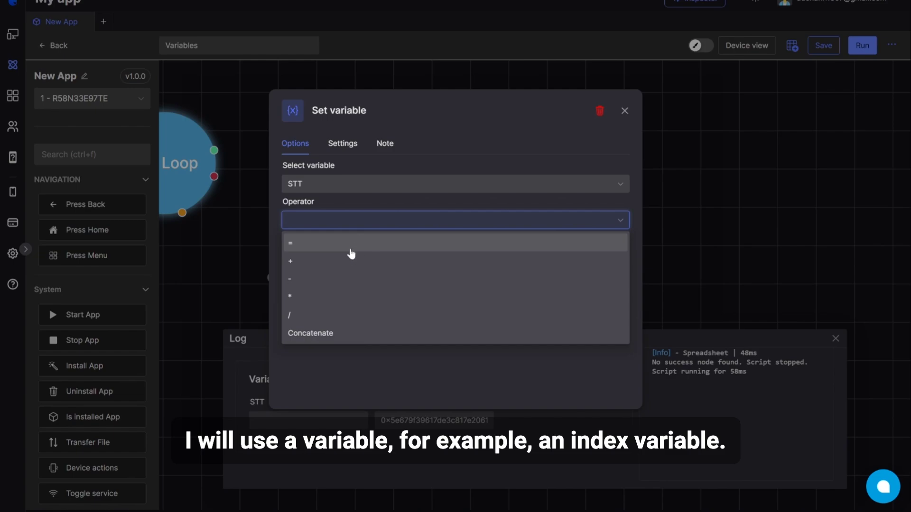
left_click(290, 261)
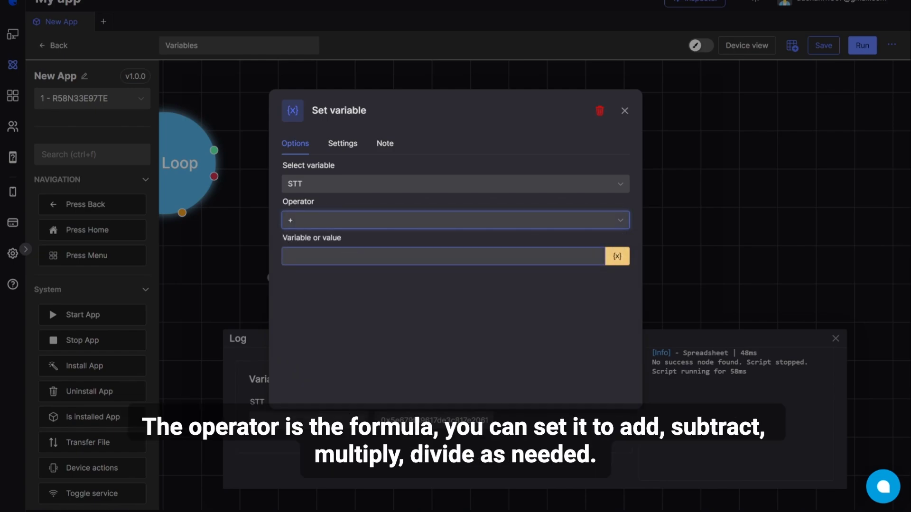
left_click(444, 256)
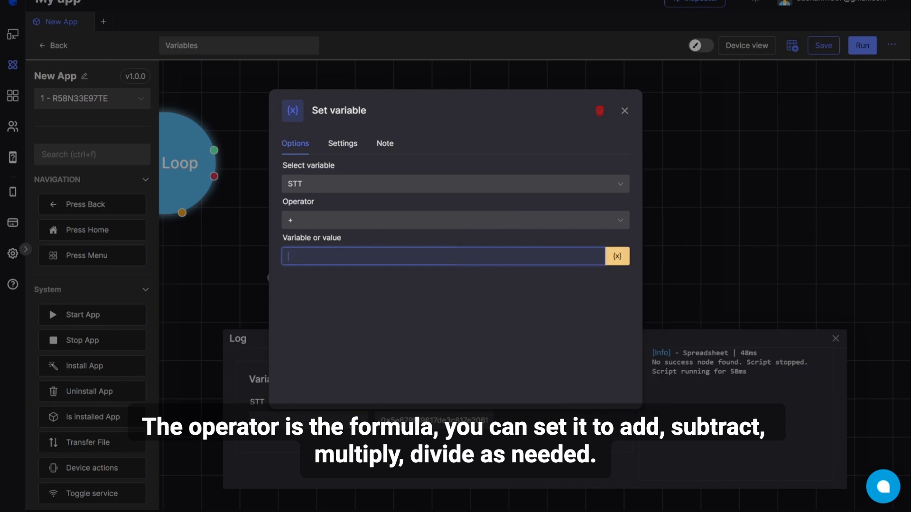
type("123")
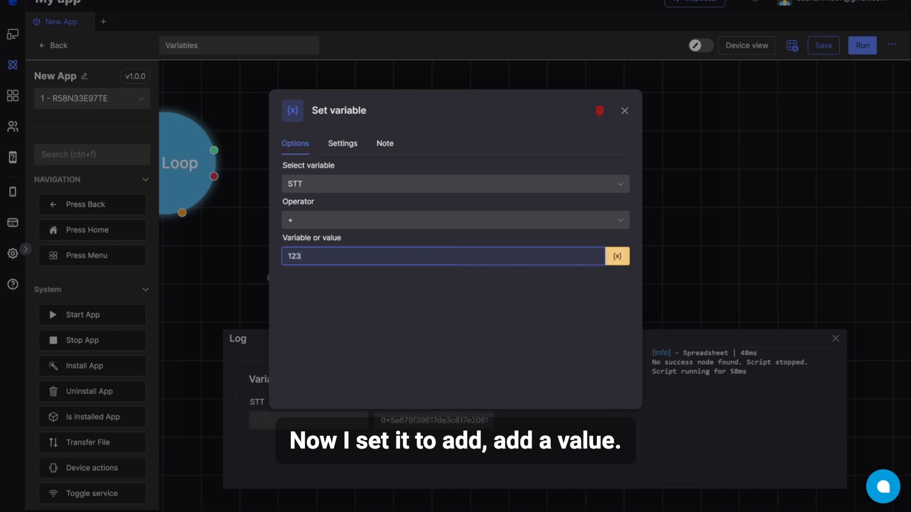
left_click(617, 256)
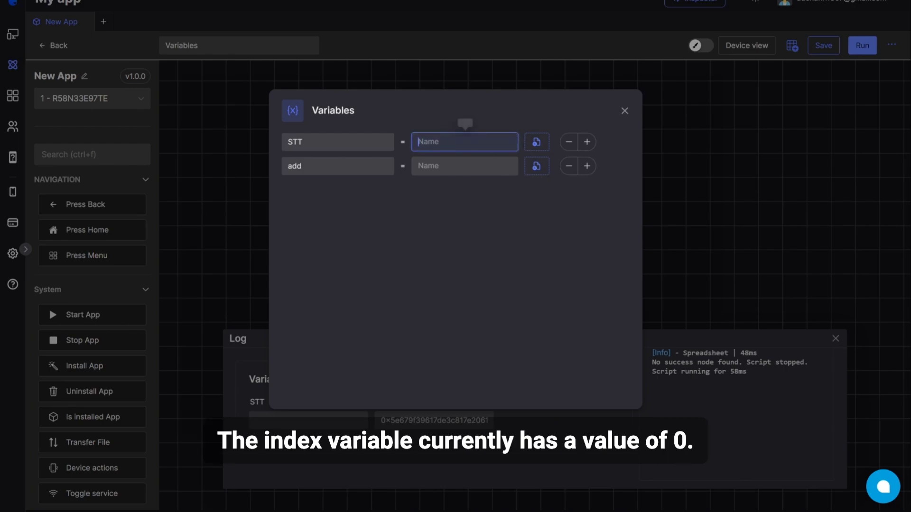
Give the STT variable a starting value of 1 in the Variables list.
type("1")
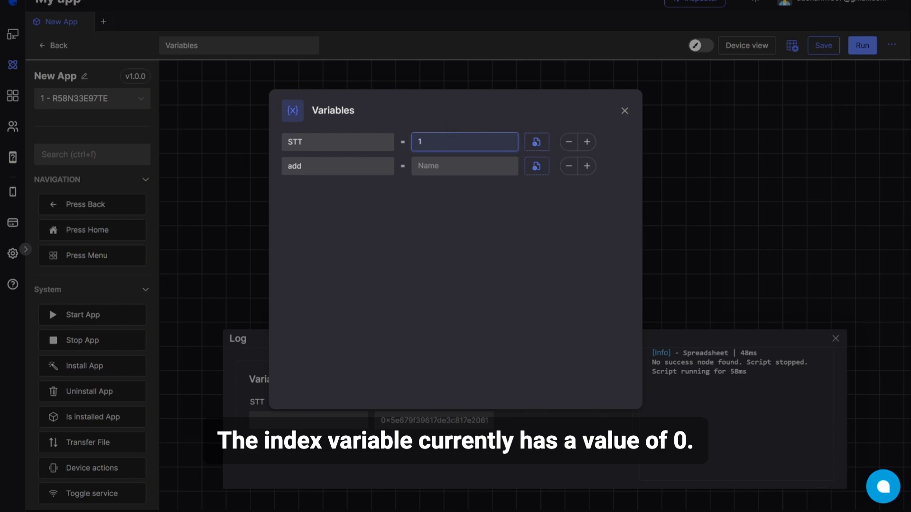
left_click(624, 110)
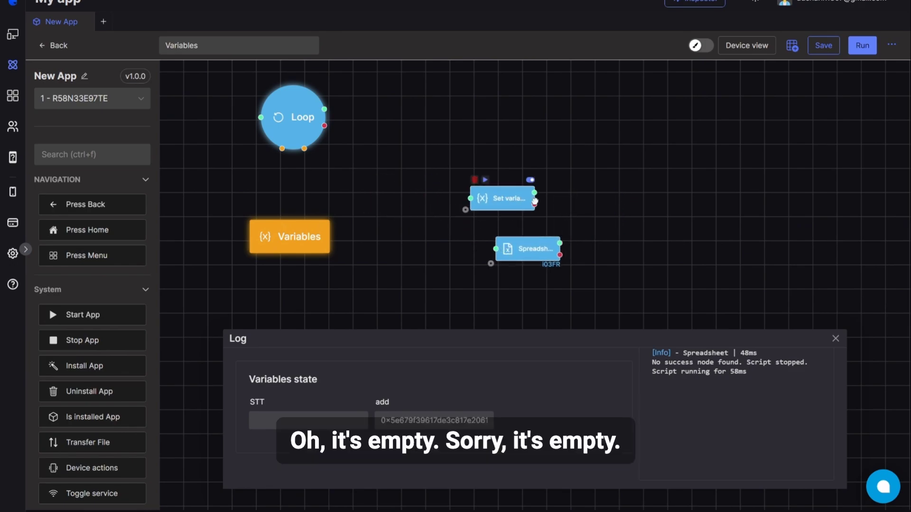
Change the Spreadsheet node's range from A2 to A${STT} and preview the read.
double_click(526, 249)
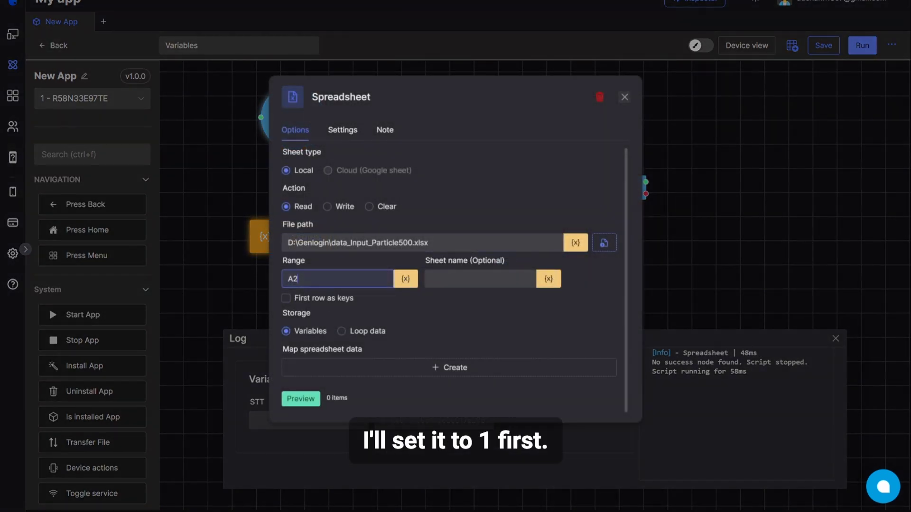
mouse_move(624, 96)
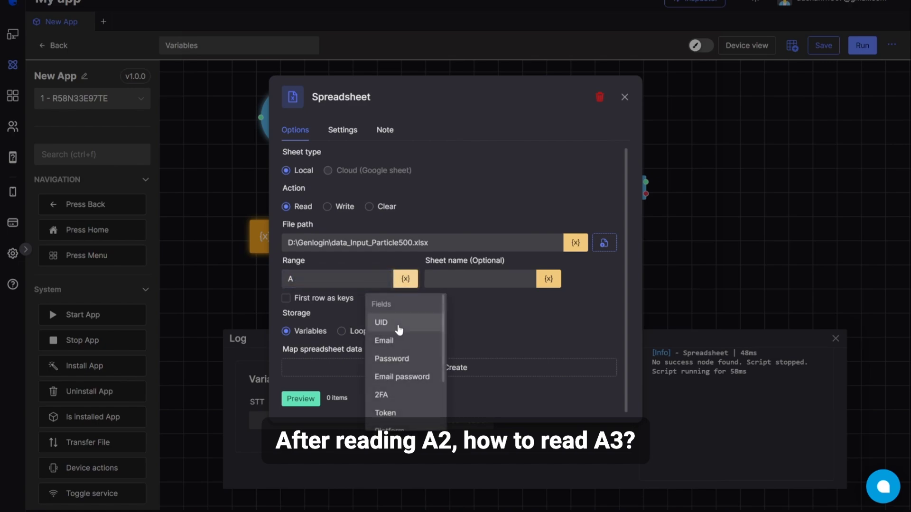
type("${STT}")
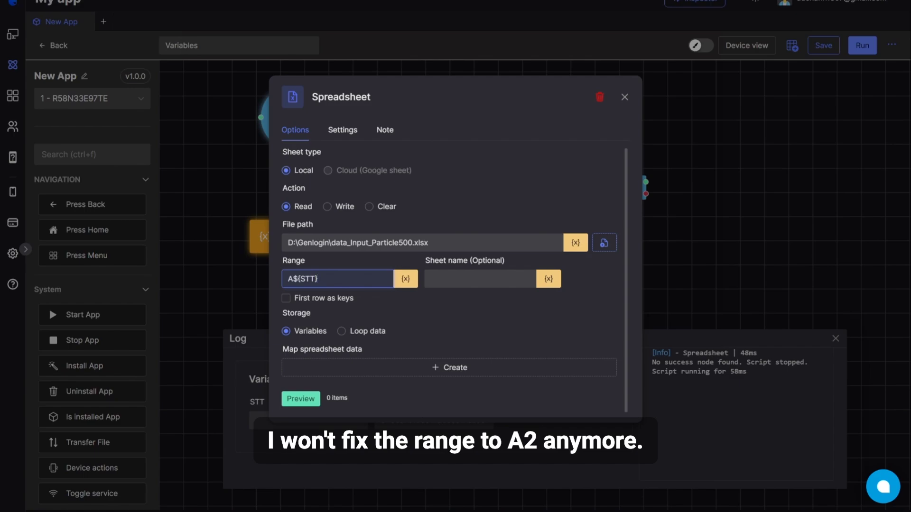
mouse_move(385, 213)
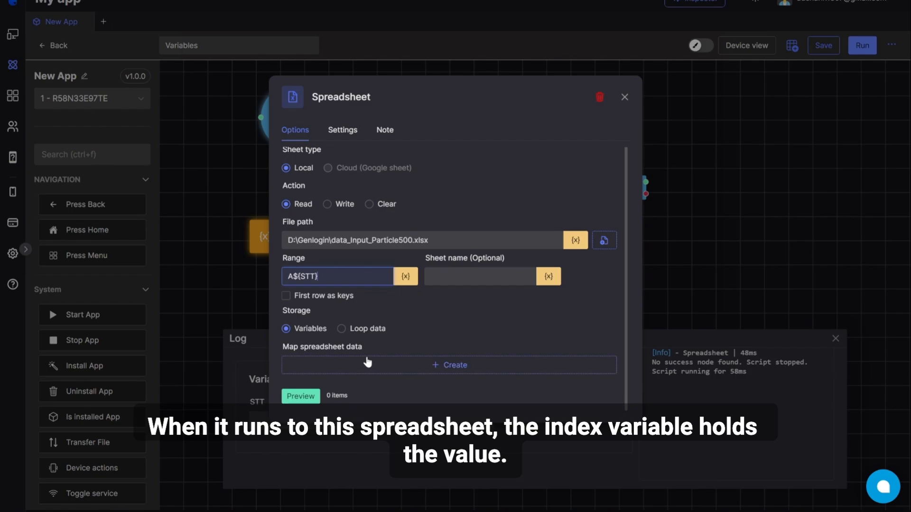
left_click(301, 396)
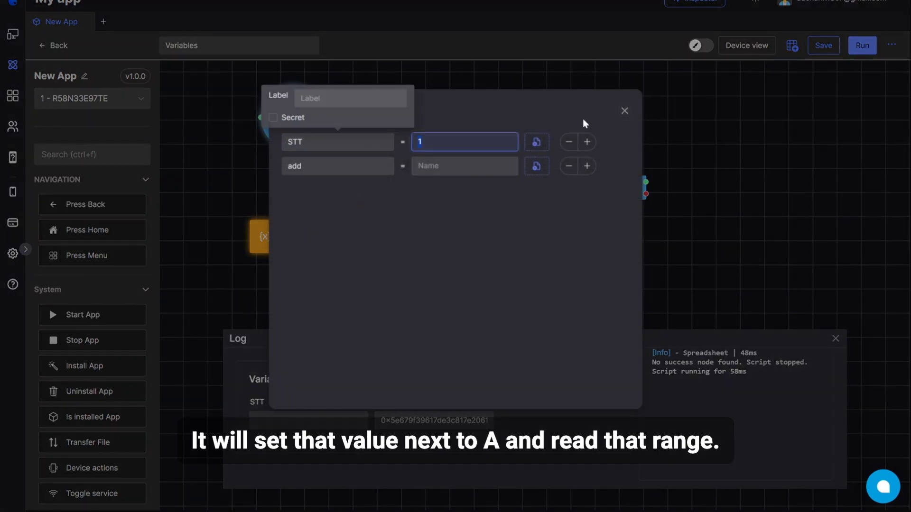
left_click(625, 111)
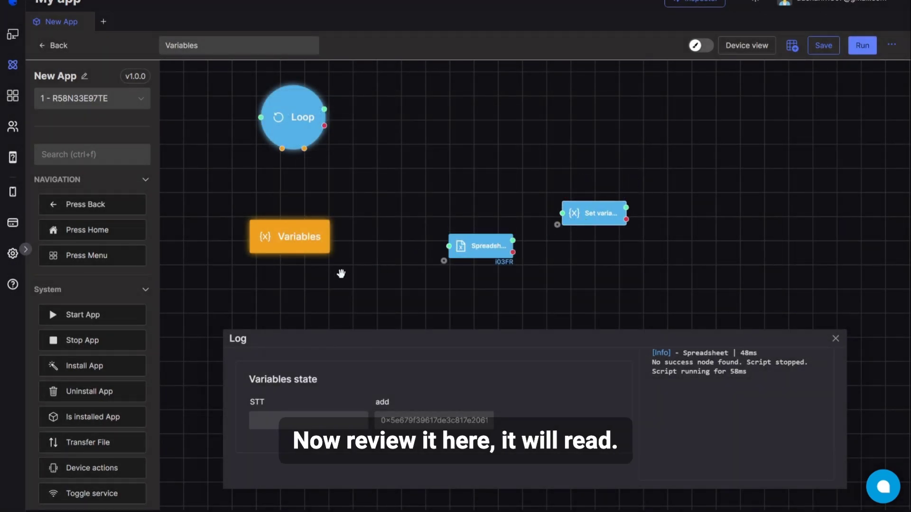
Reopen the Spreadsheet node's settings and check the A${STT} range is kept.
double_click(289, 236)
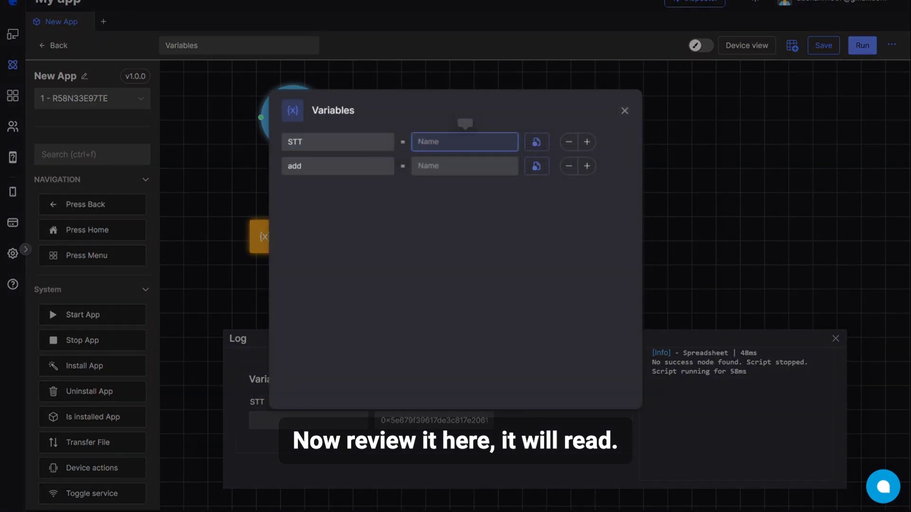
left_click(624, 110)
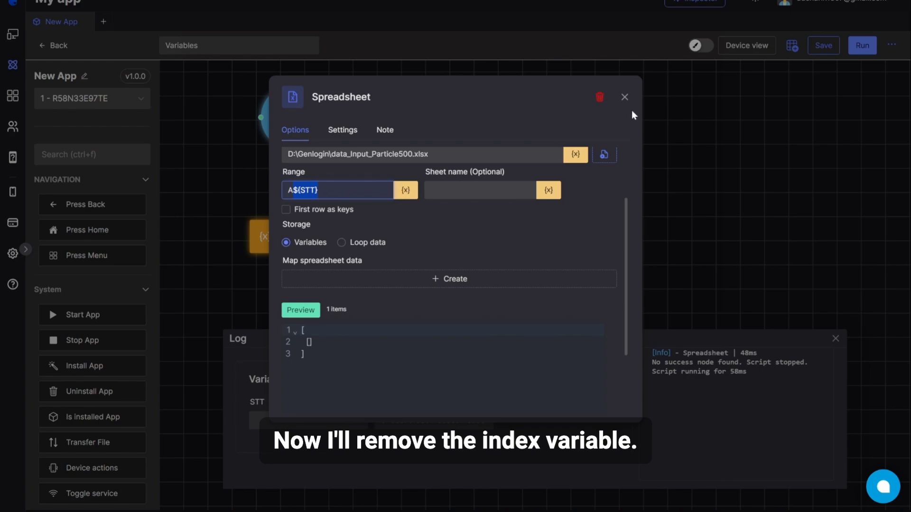
left_click(624, 97)
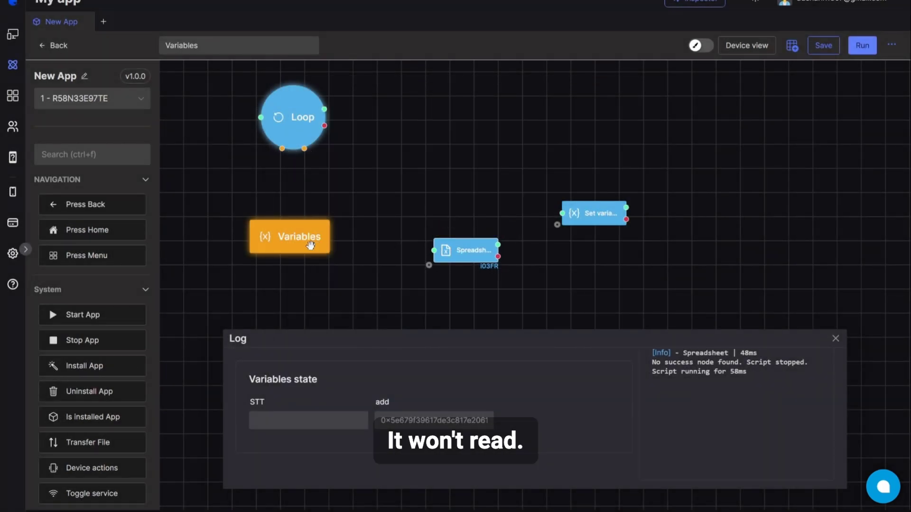
left_click(465, 250)
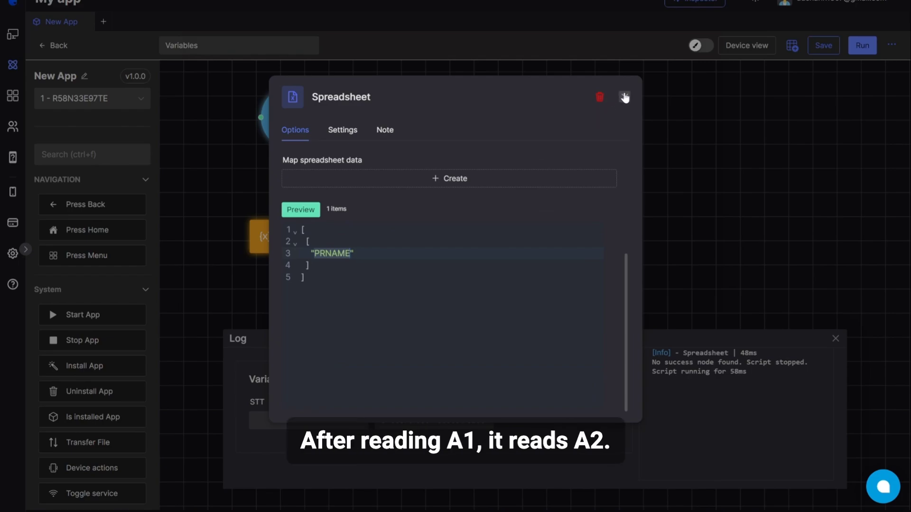
left_click(625, 97)
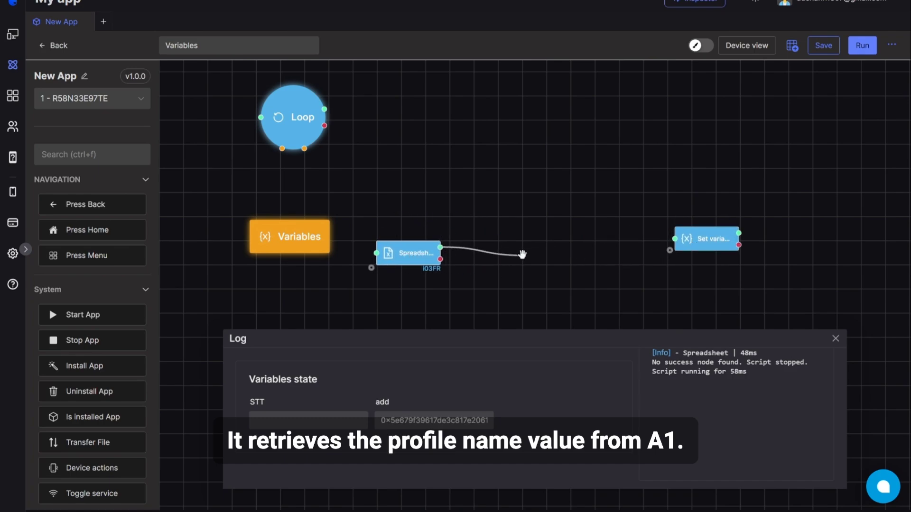
Preview the Spreadsheet read, confirm it returns PRNAME, and return to the canvas.
double_click(408, 253)
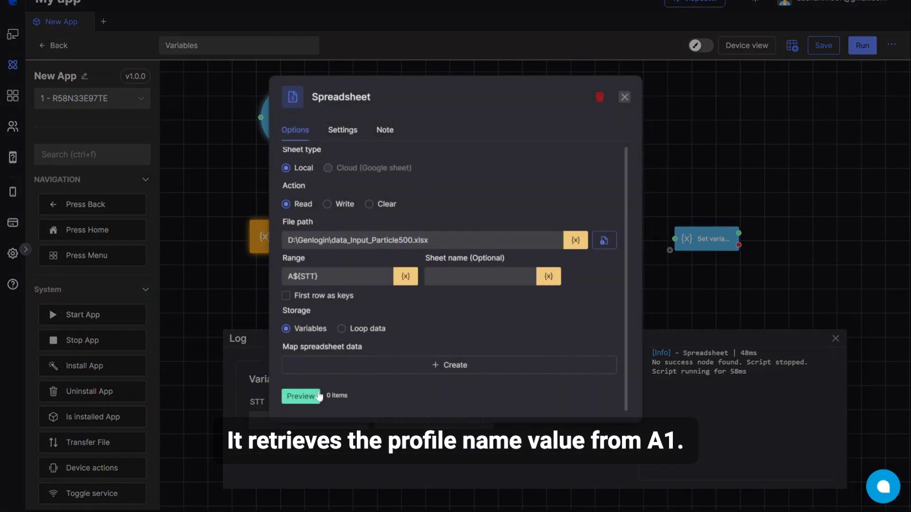
left_click(301, 396)
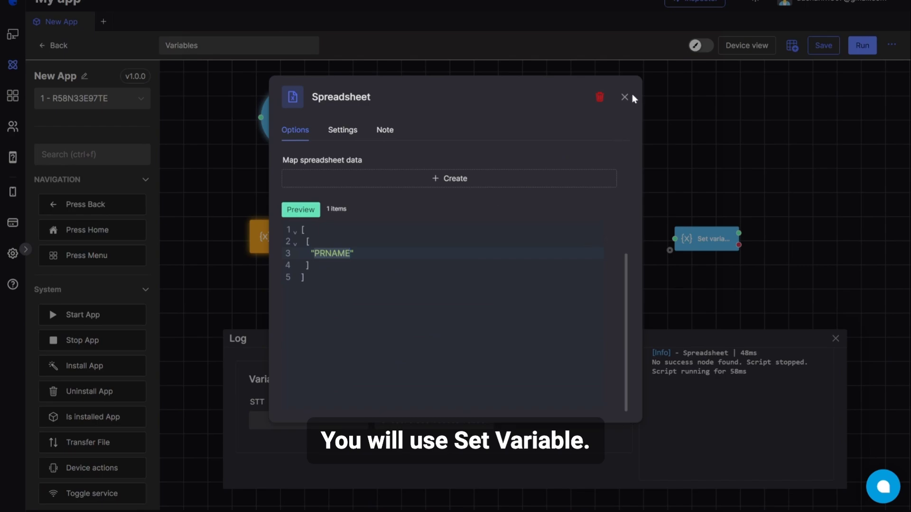
left_click(625, 97)
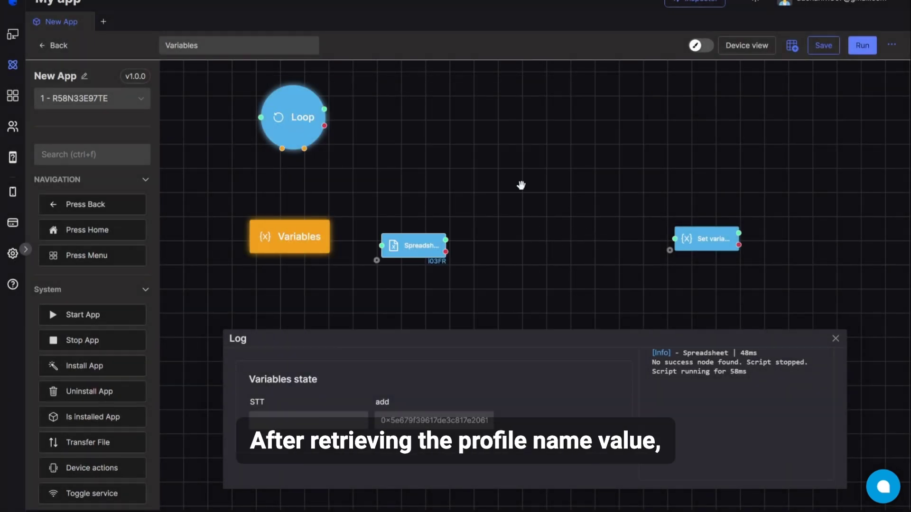
Reposition the Set variable node and confirm it adds 1 to STT.
left_click_drag(706, 239, 777, 205)
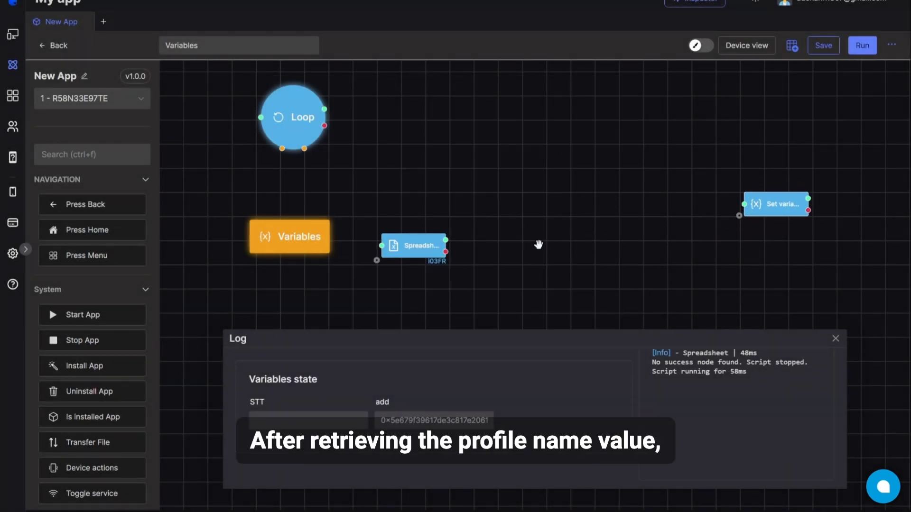
mouse_move(483, 238)
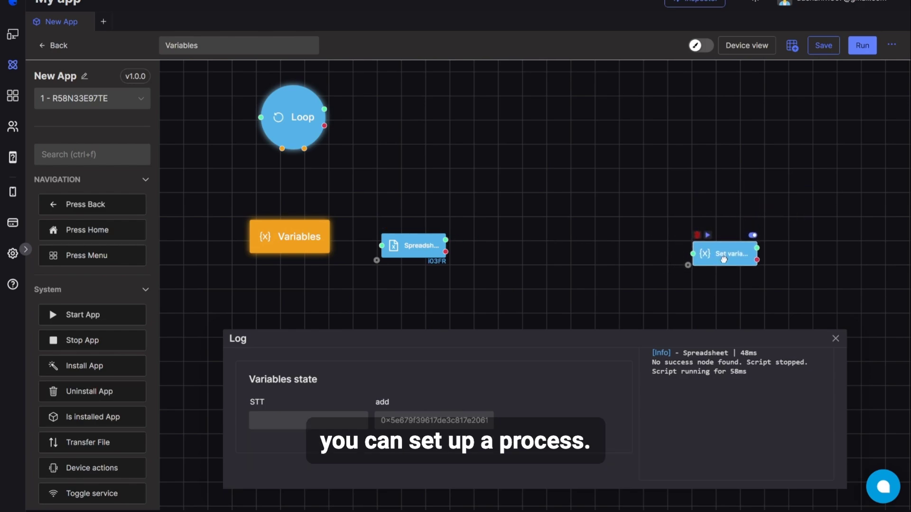
left_click_drag(723, 253, 733, 226)
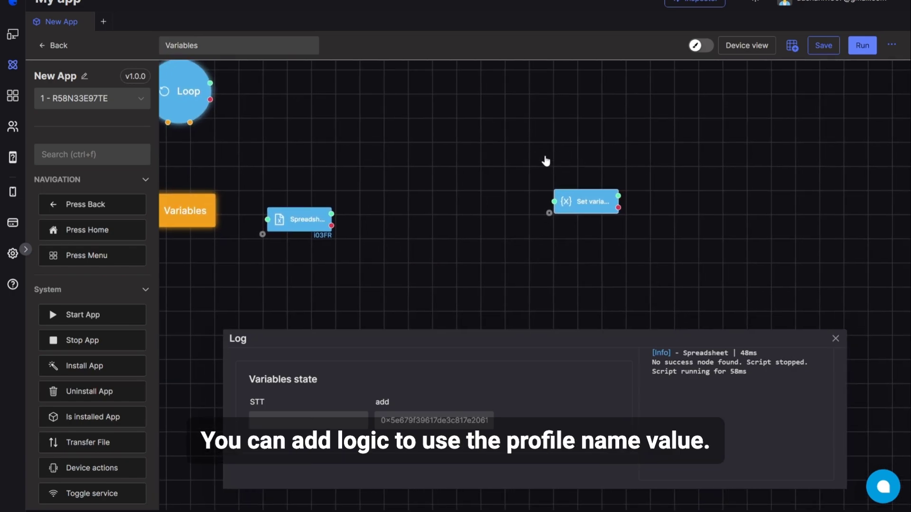
left_click_drag(586, 201, 596, 207)
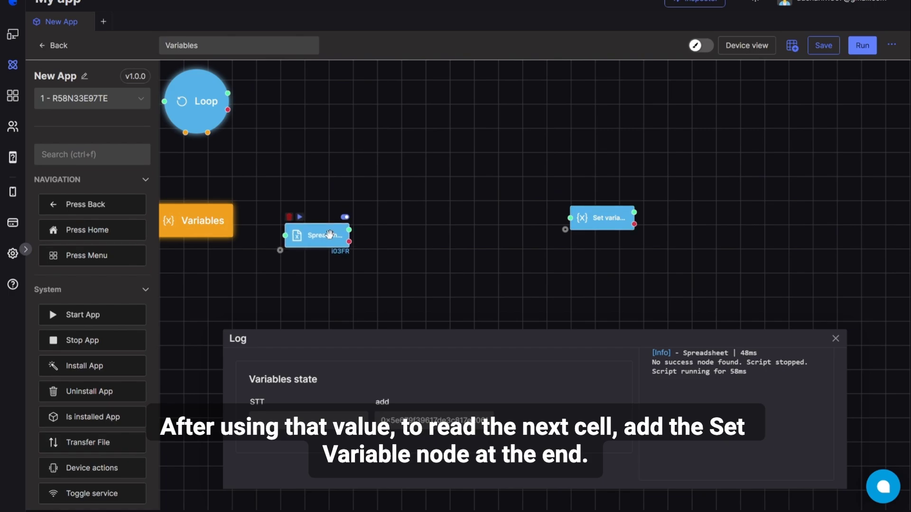
left_click(599, 233)
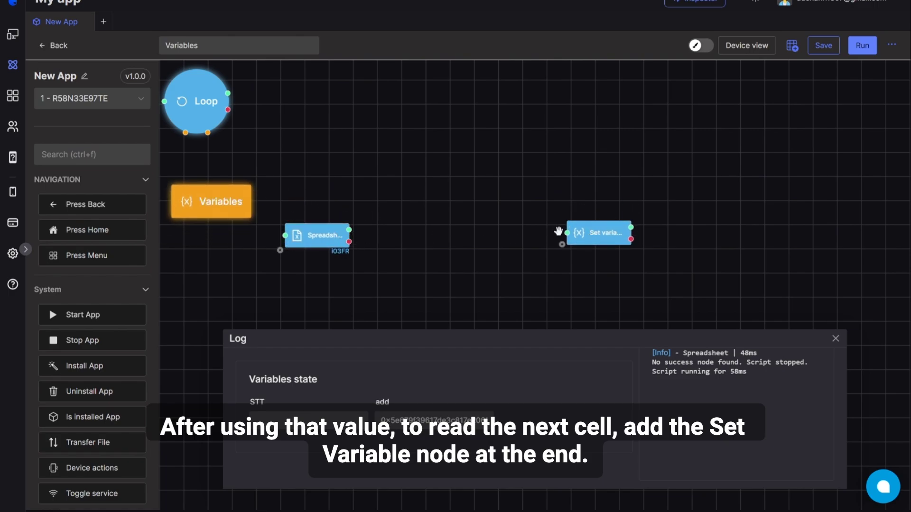
left_click(598, 233)
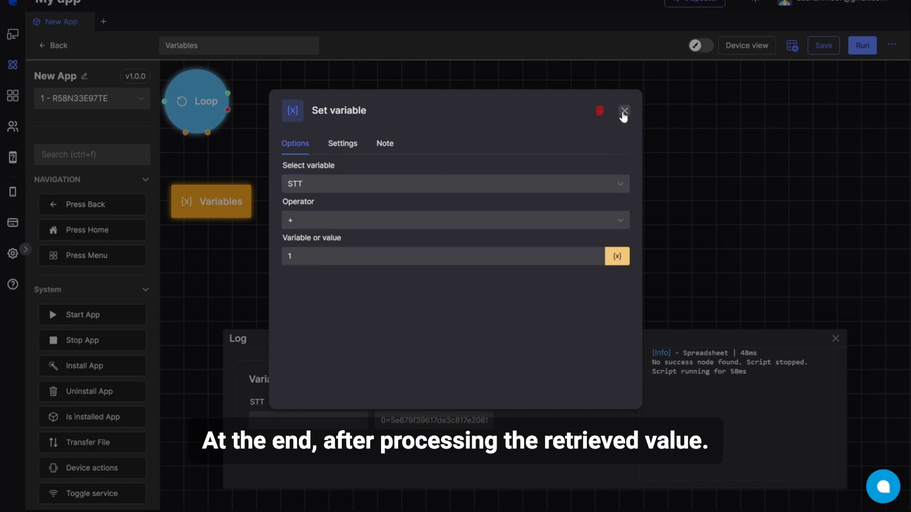
left_click(625, 111)
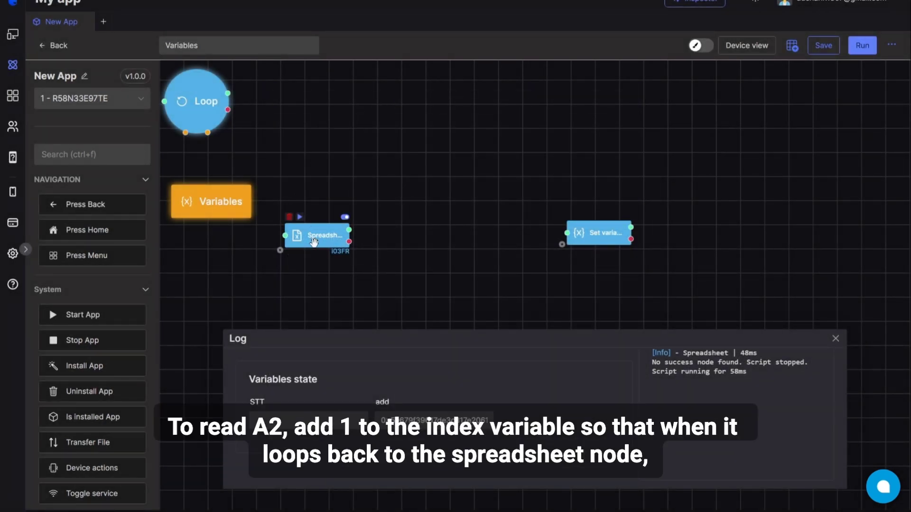
Move the Loop node above the Spreadsheet and Set variable nodes and connect it to both.
double_click(317, 235)
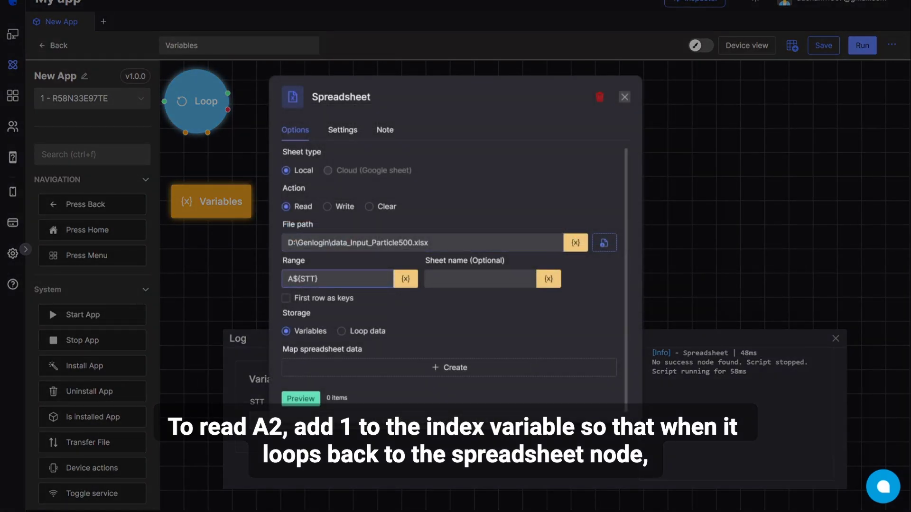
left_click(625, 97)
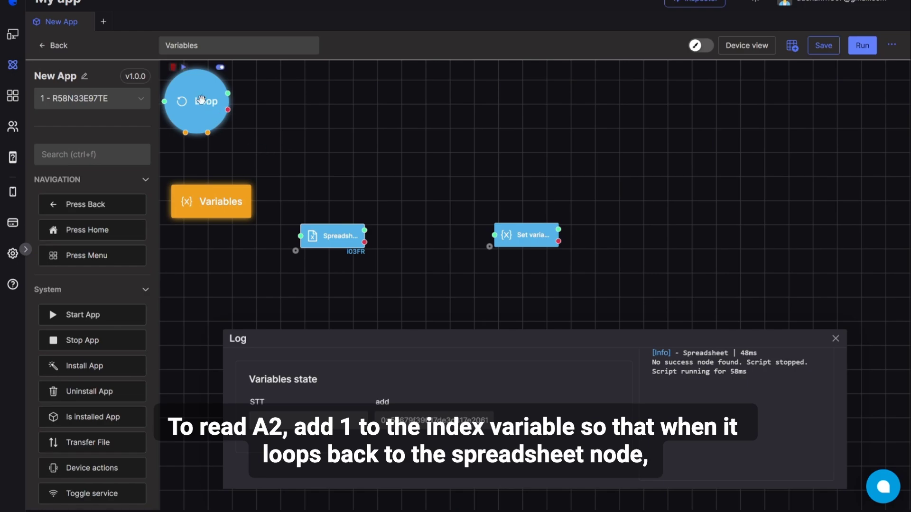
left_click_drag(200, 100, 443, 113)
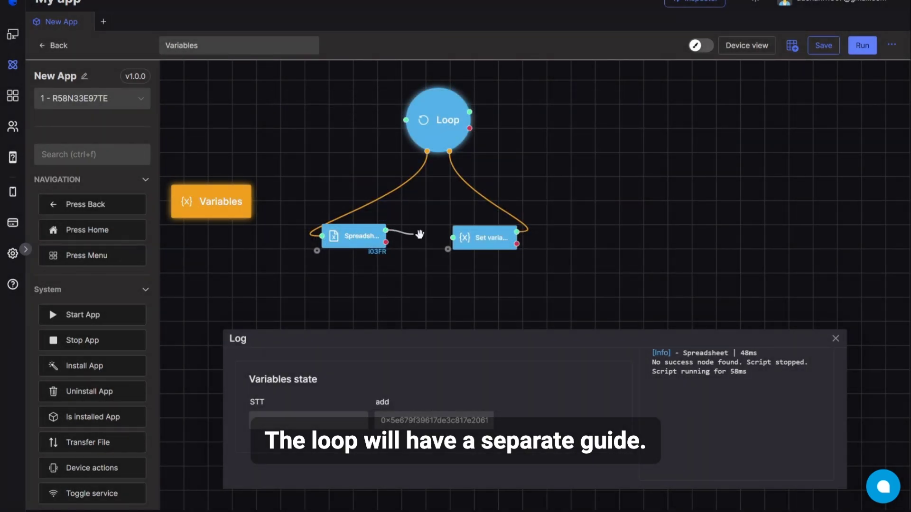
Give the Loop node an end value of 5.
double_click(354, 236)
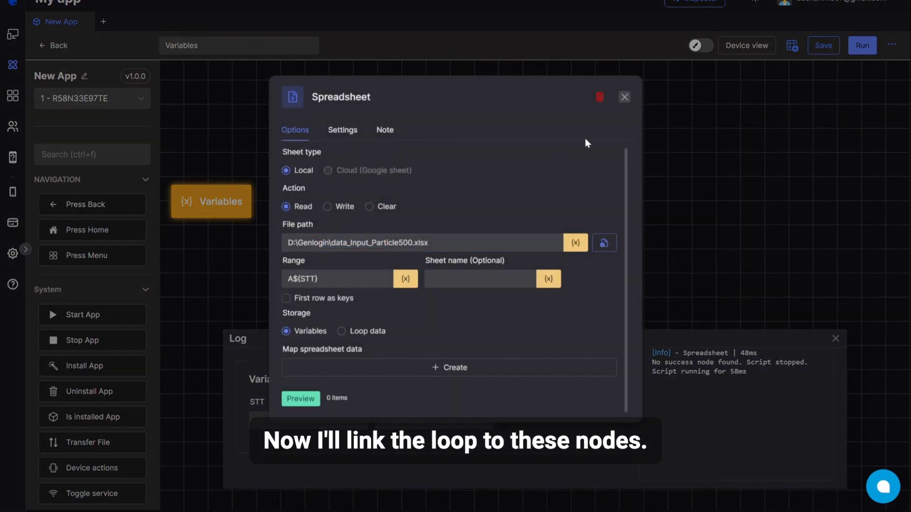
left_click(624, 96)
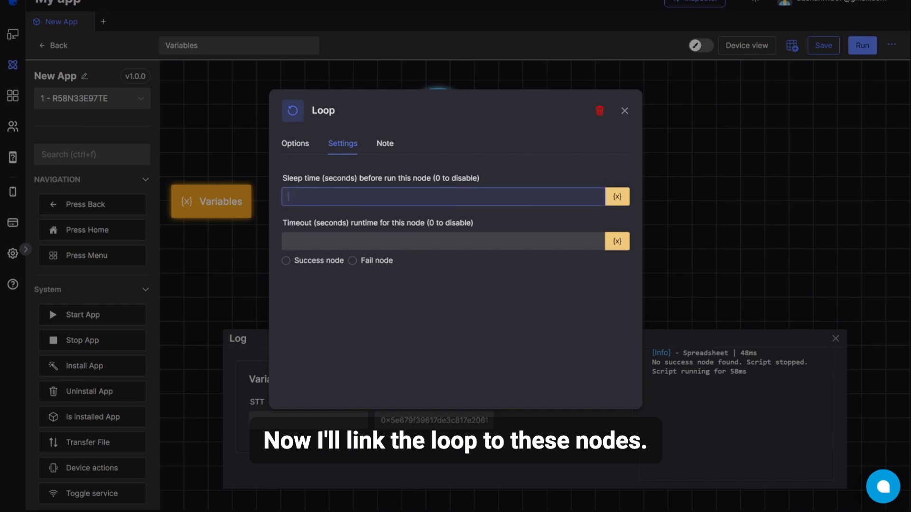
left_click(624, 111)
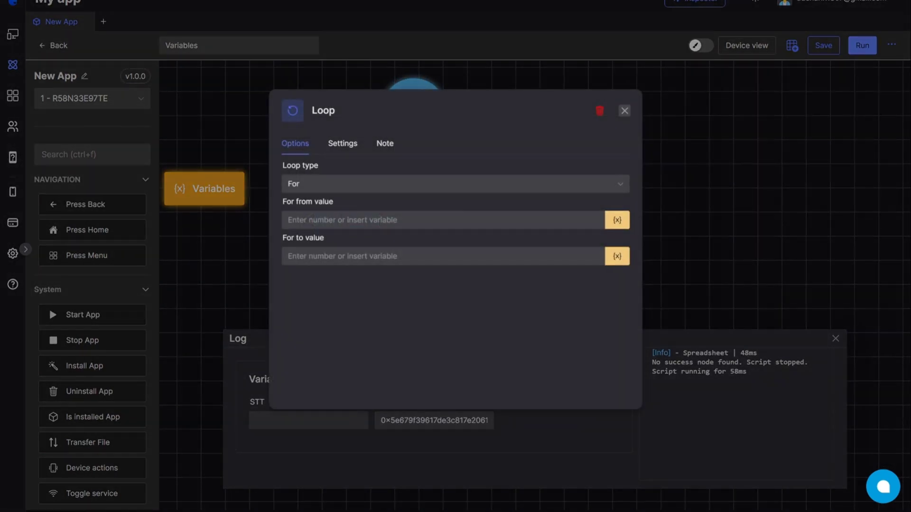
type("5")
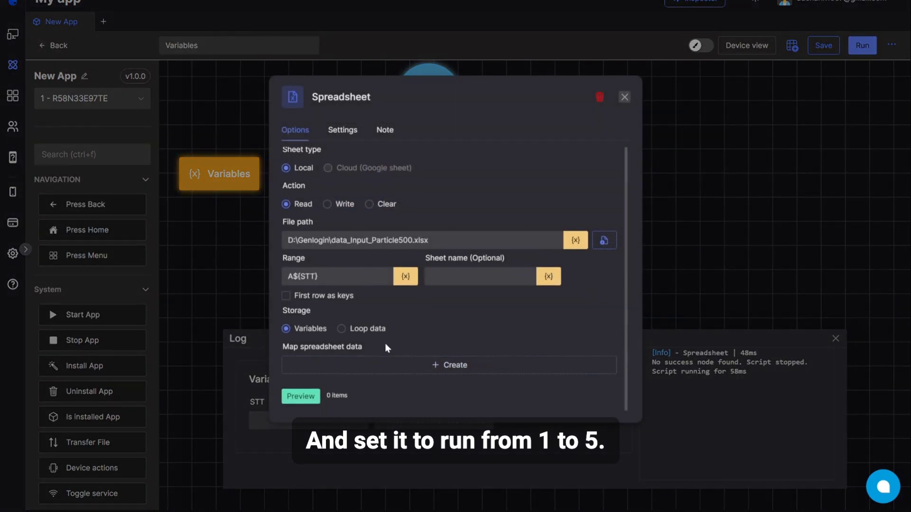
Map spreadsheet path [0] to a variable named data and refresh the read preview.
left_click(300, 397)
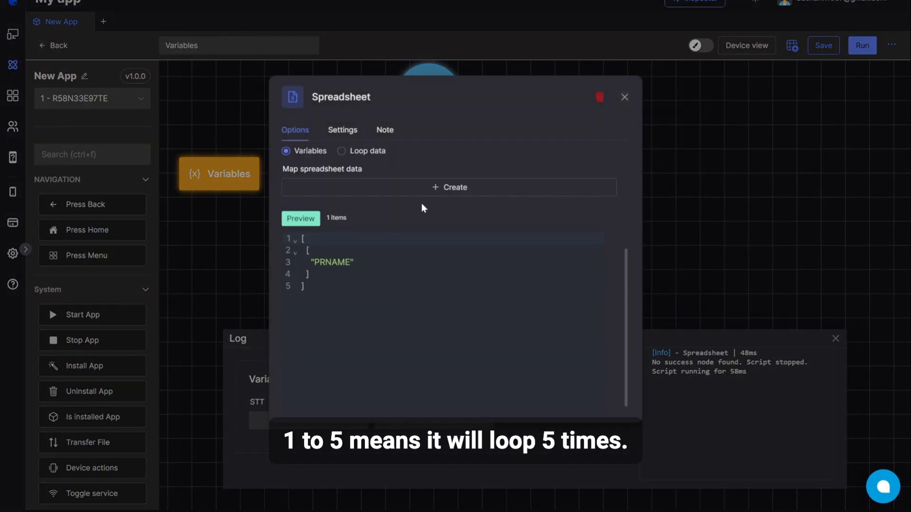
left_click(449, 187)
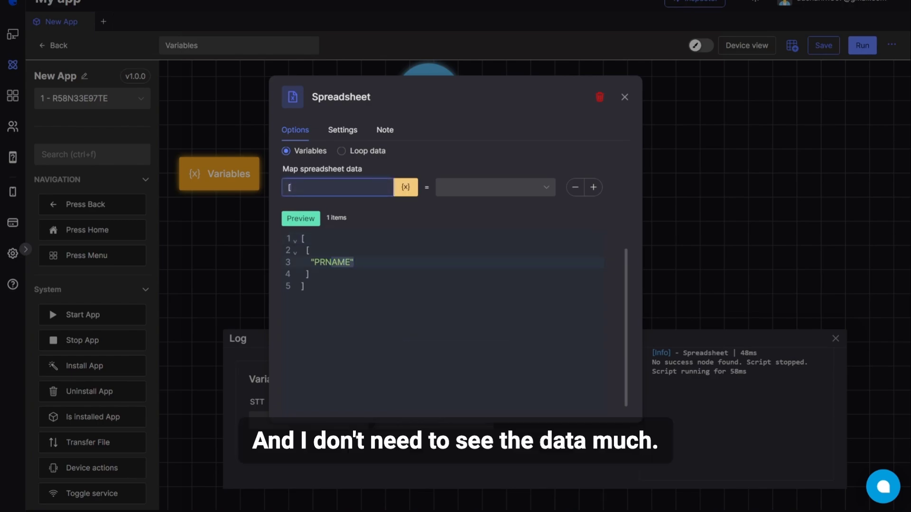
type("0]u")
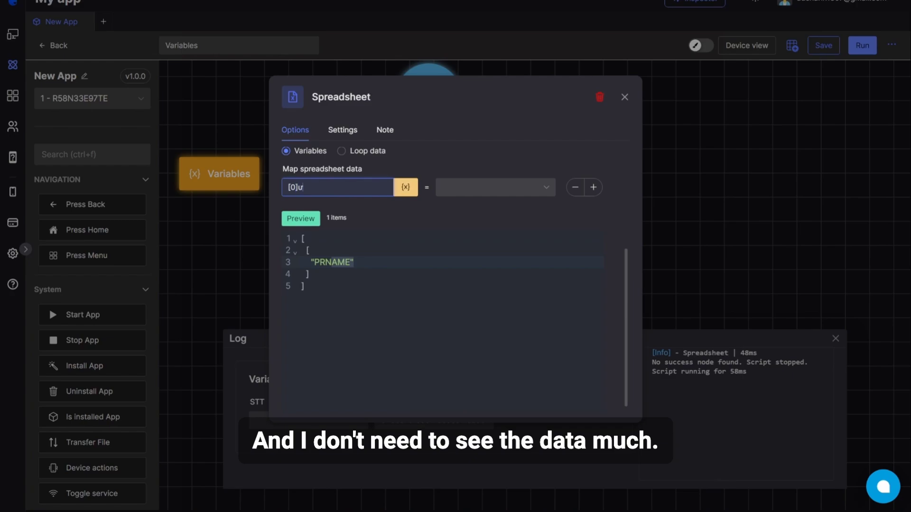
key("Backspace")
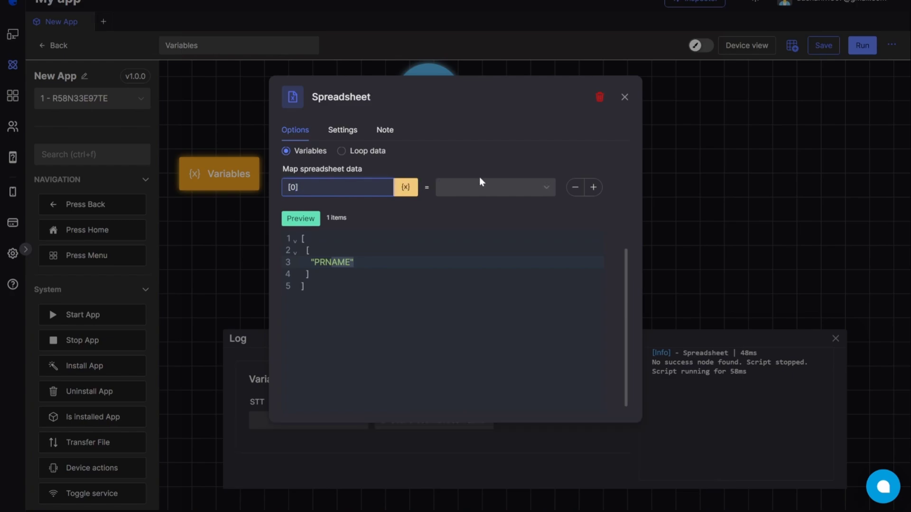
left_click(493, 187)
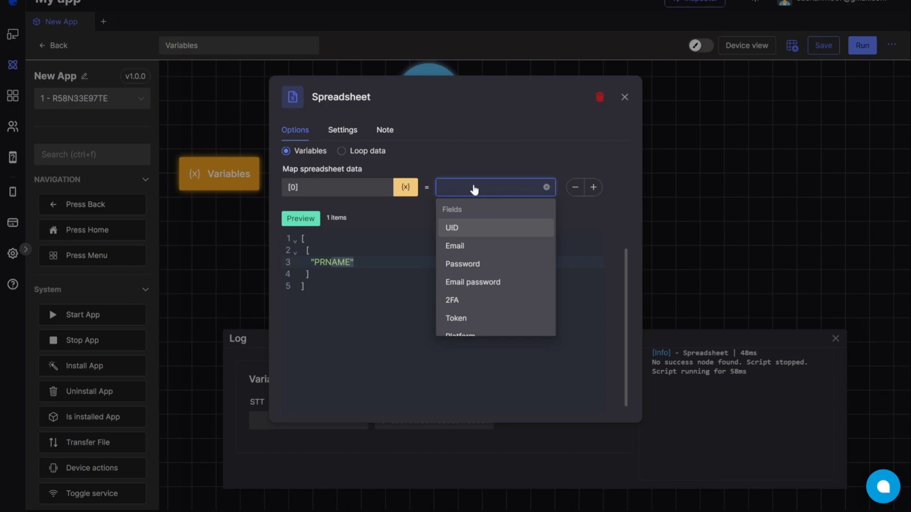
type("data")
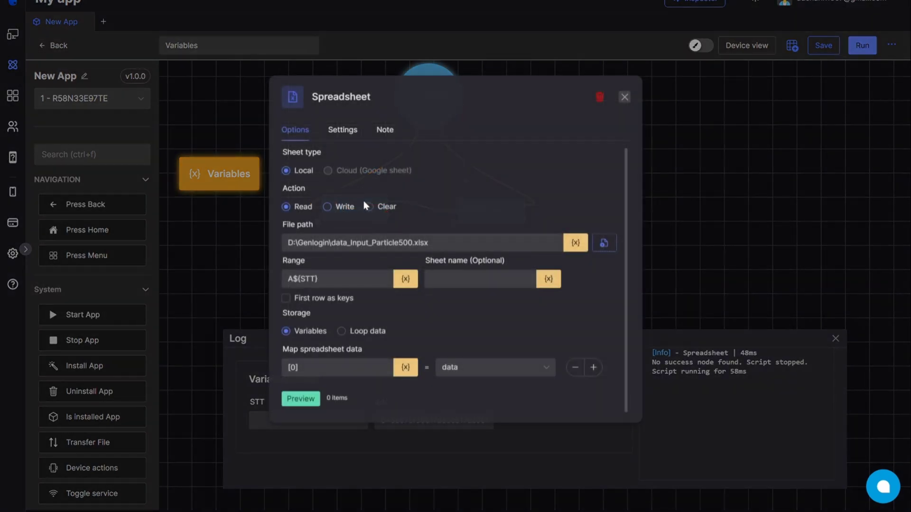
left_click(300, 398)
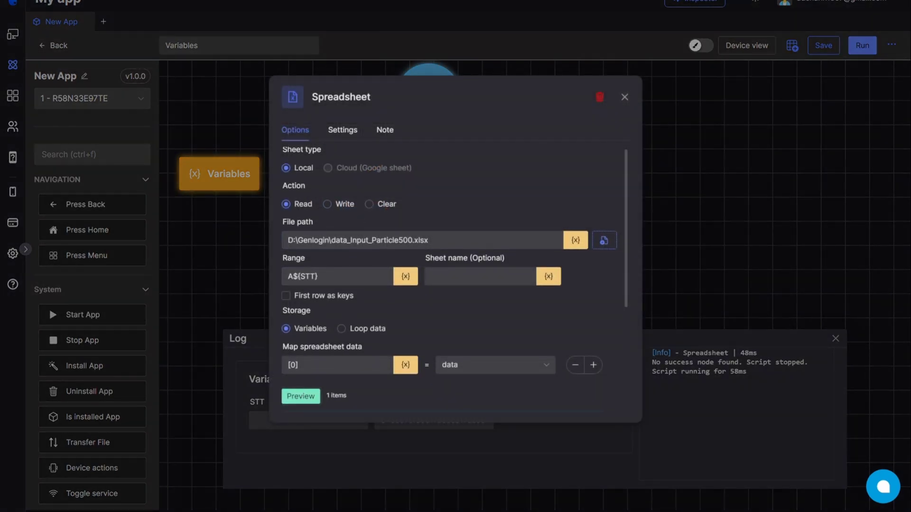
left_click(624, 97)
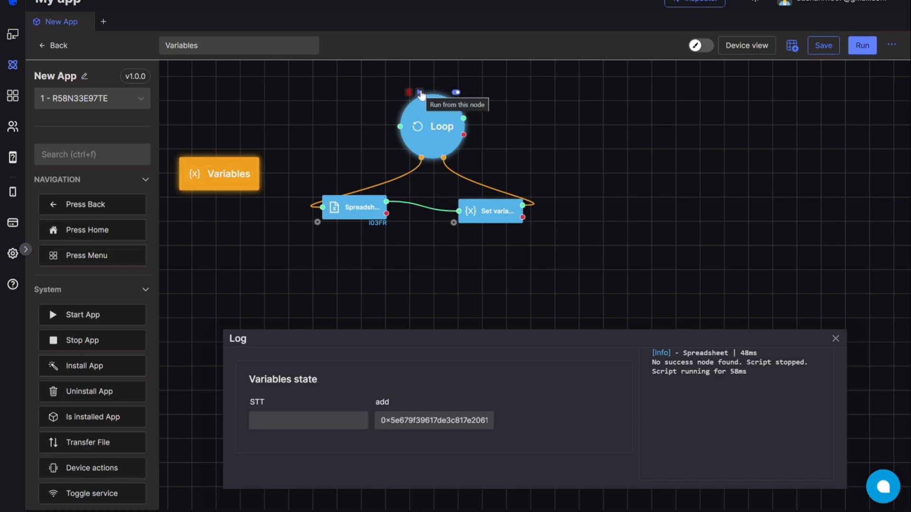
Run the loop flow, then drag a single Insert data node onto a fresh canvas.
left_click(418, 93)
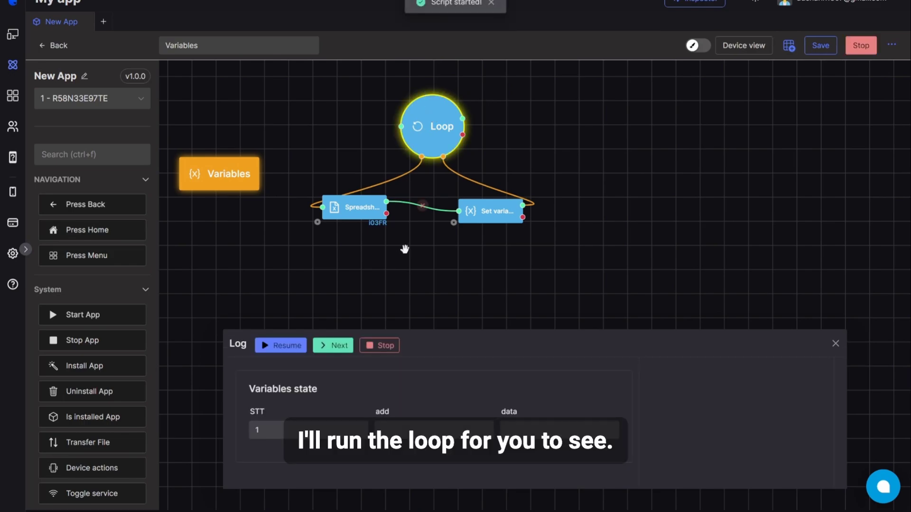
left_click(332, 346)
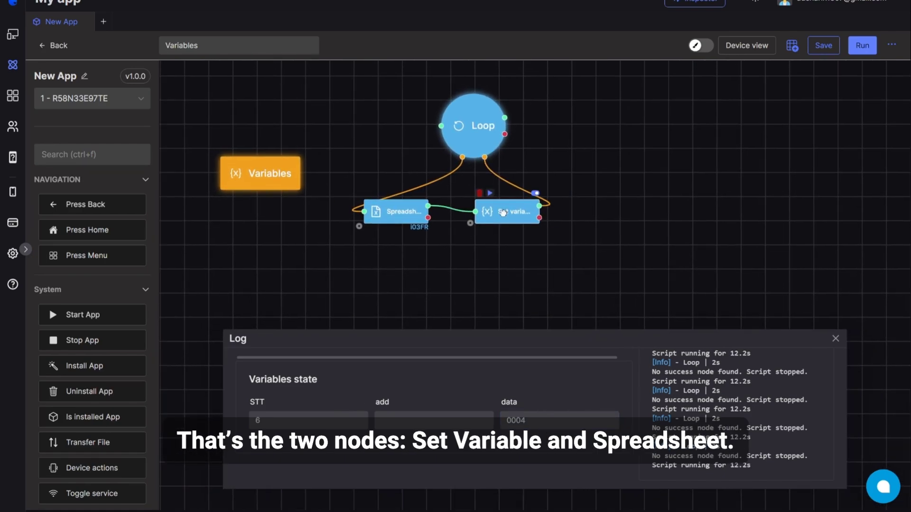
left_click_drag(506, 210, 621, 209)
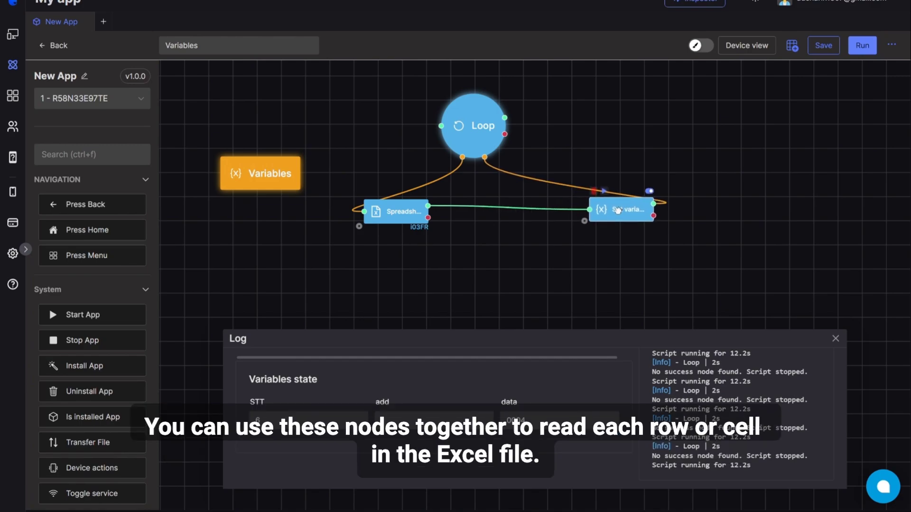
left_click_drag(620, 209, 581, 235)
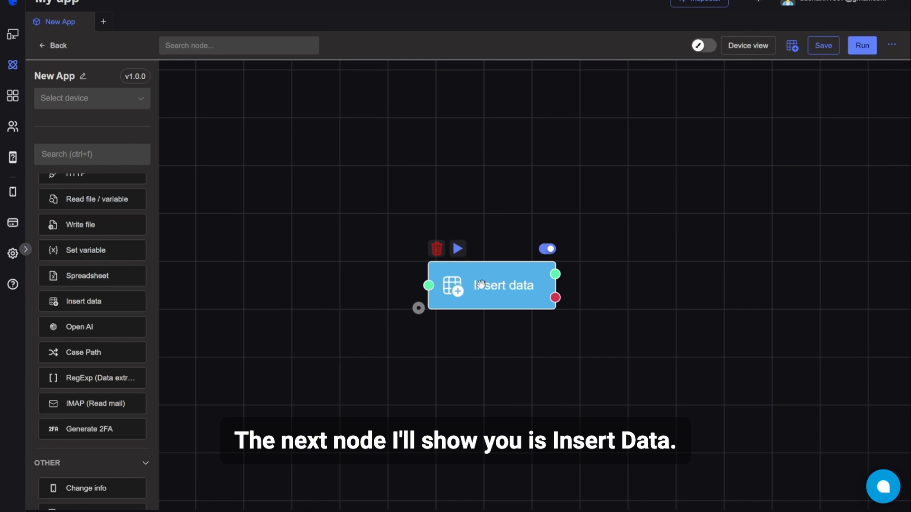
mouse_move(632, 258)
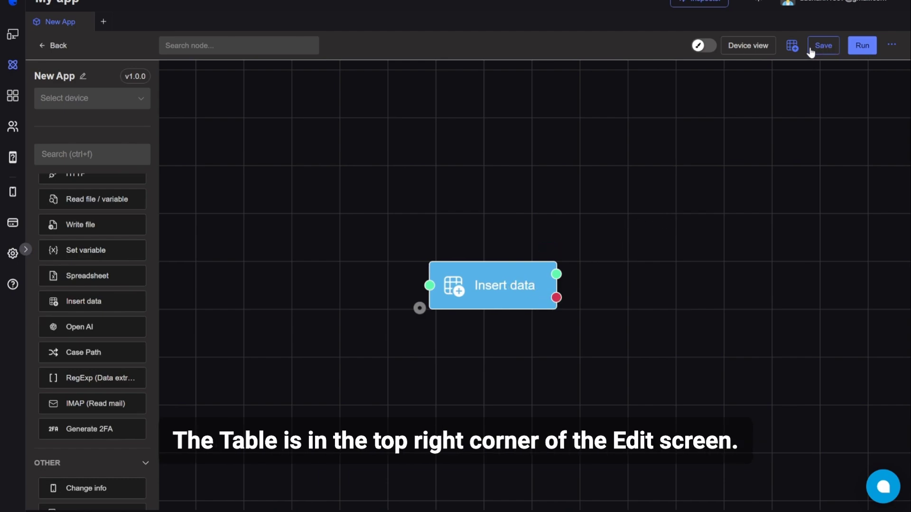
mouse_move(791, 45)
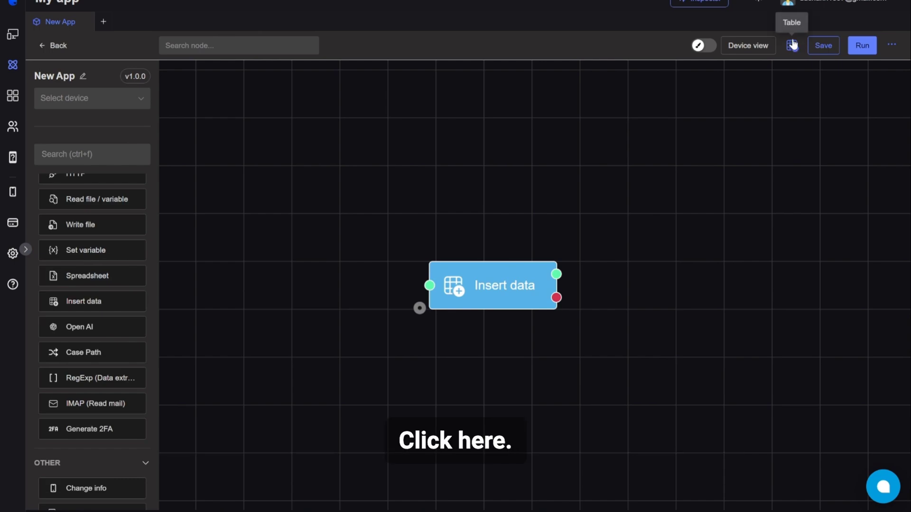
Define the output table columns and make Insert data write Thành công into Trạng thái.
left_click(792, 46)
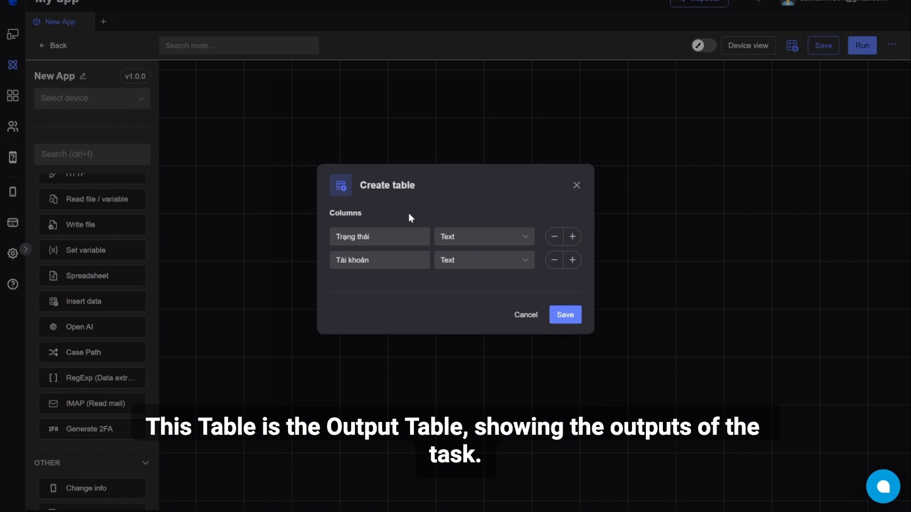
left_click(379, 260)
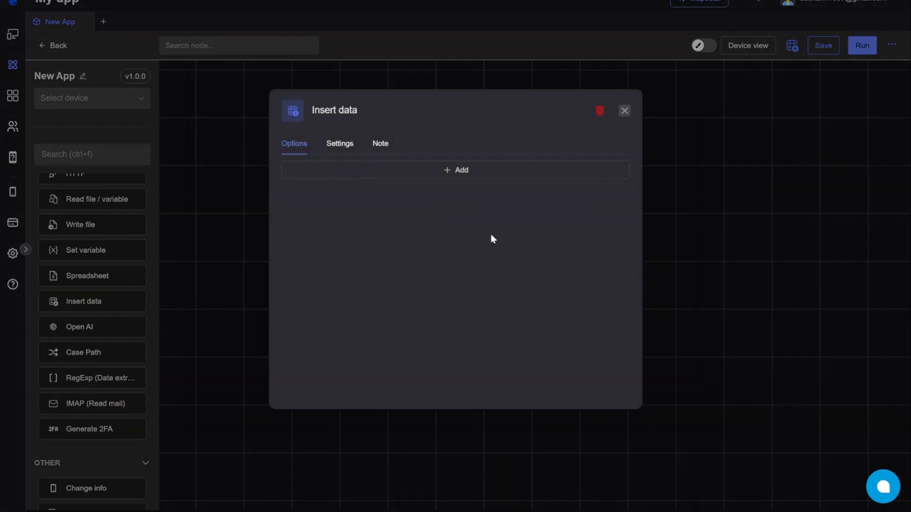
left_click(454, 170)
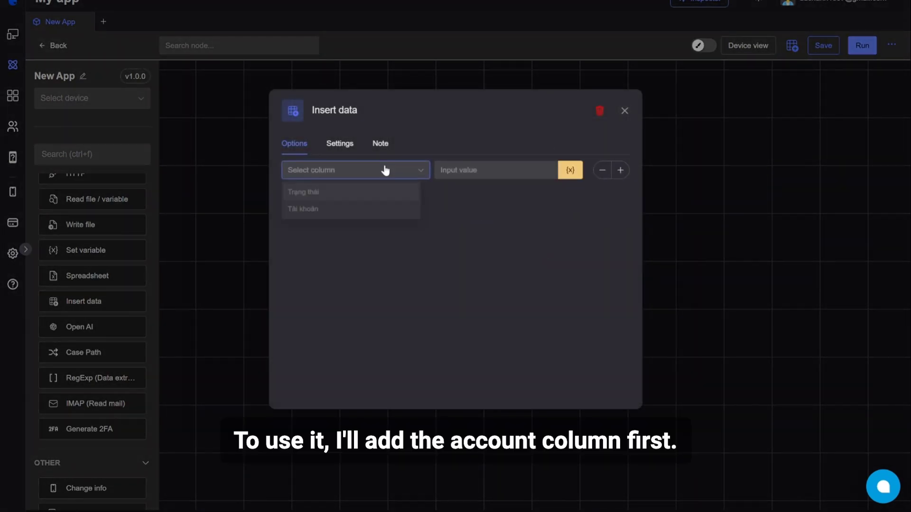
left_click(304, 191)
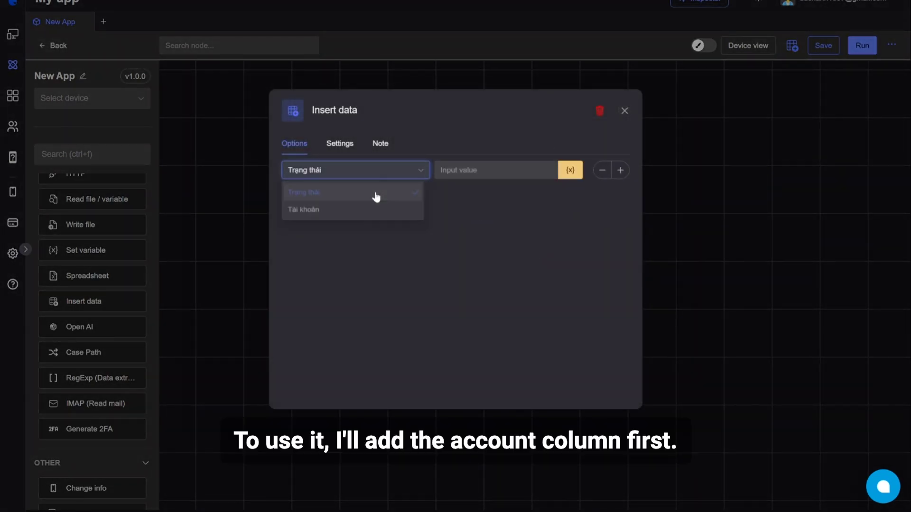
type("Thành công")
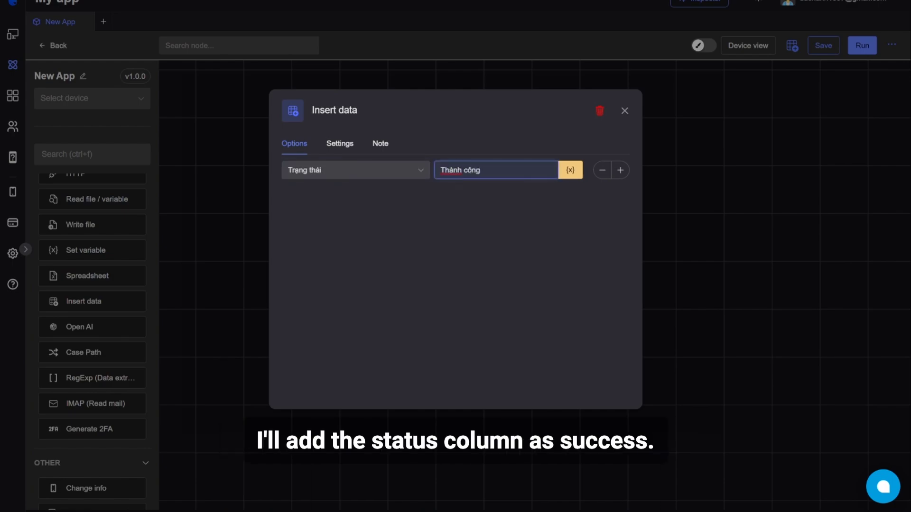
left_click(624, 111)
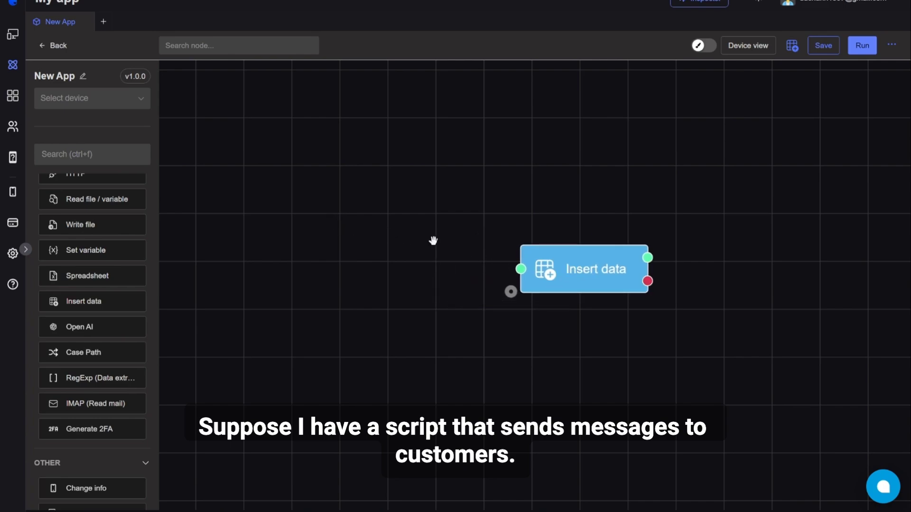
mouse_move(585, 273)
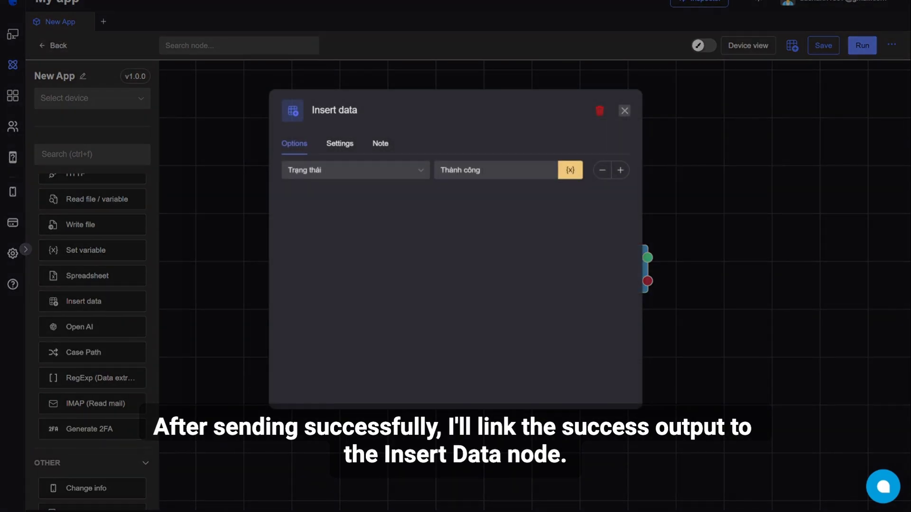
Add a second Insert data node to the canvas for the failure status.
left_click(624, 110)
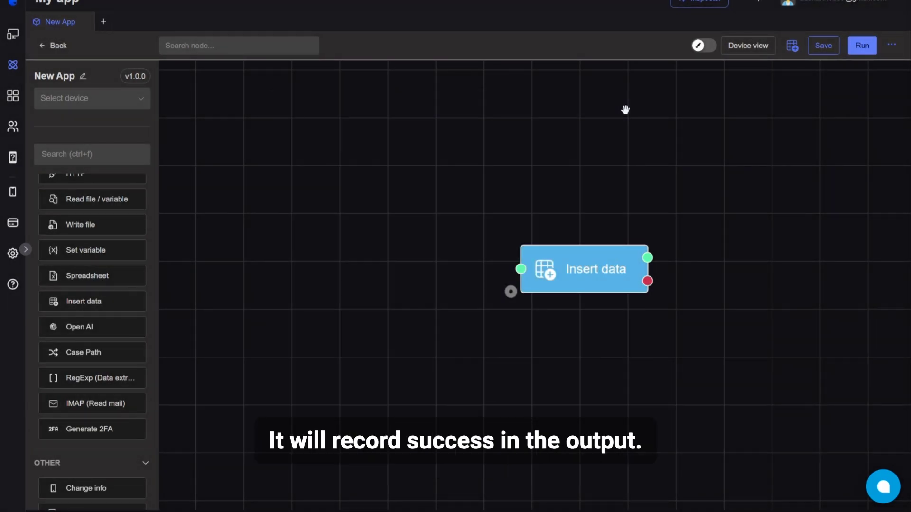
left_click_drag(586, 269, 545, 194)
type("Thành công")
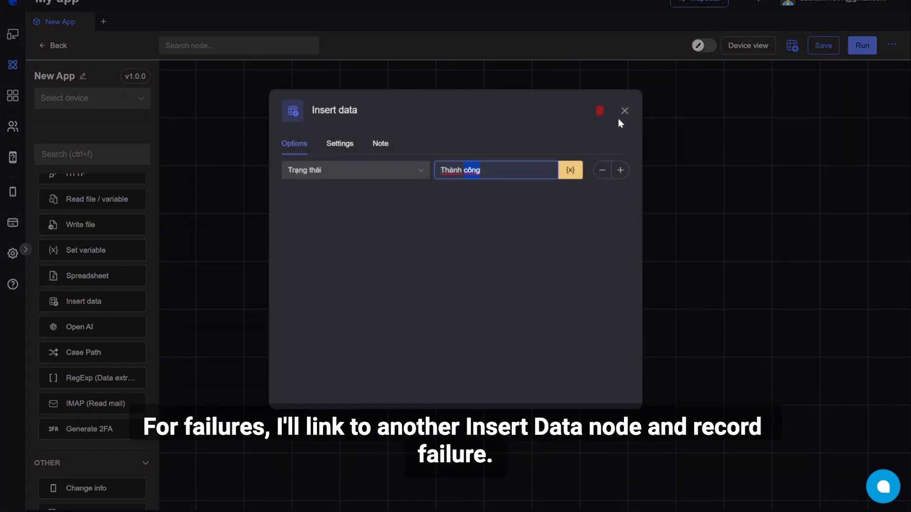
left_click(625, 110)
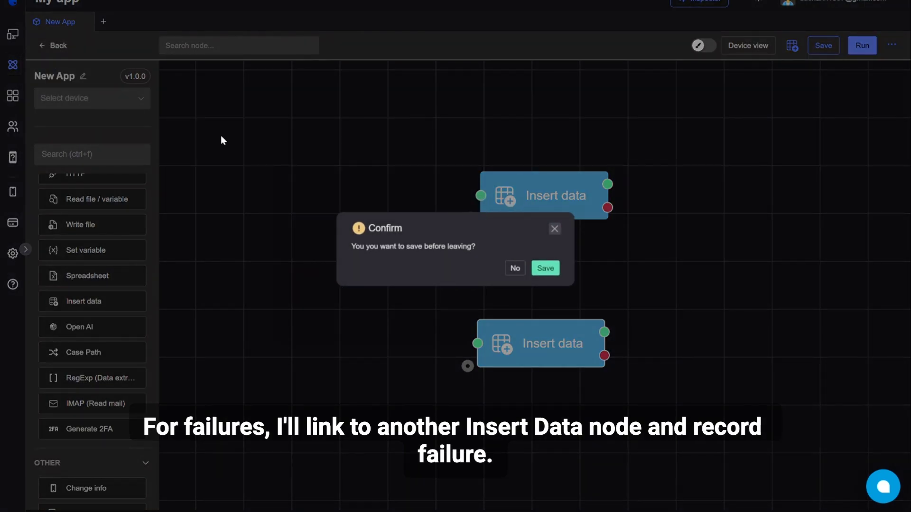
Save the flow, view a finished run's log, then its empty output table with Trạng thái and Tài khoản.
left_click(544, 268)
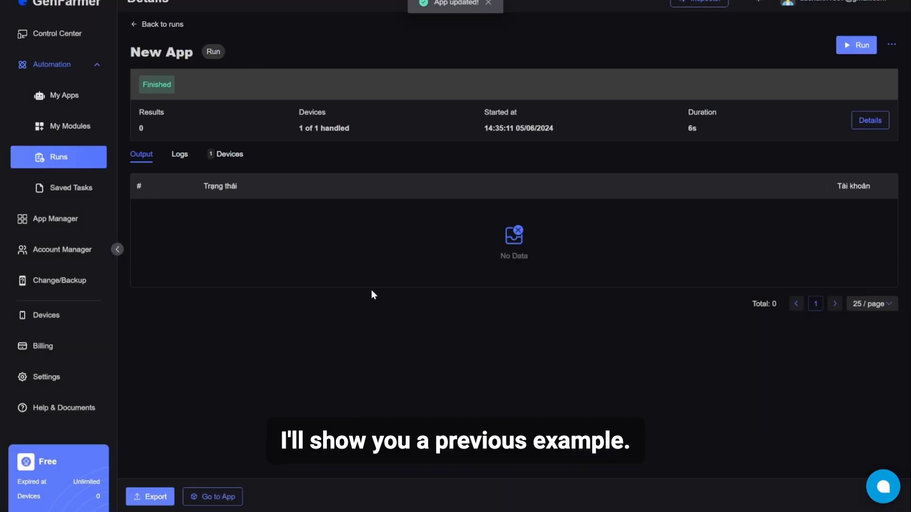
left_click(179, 154)
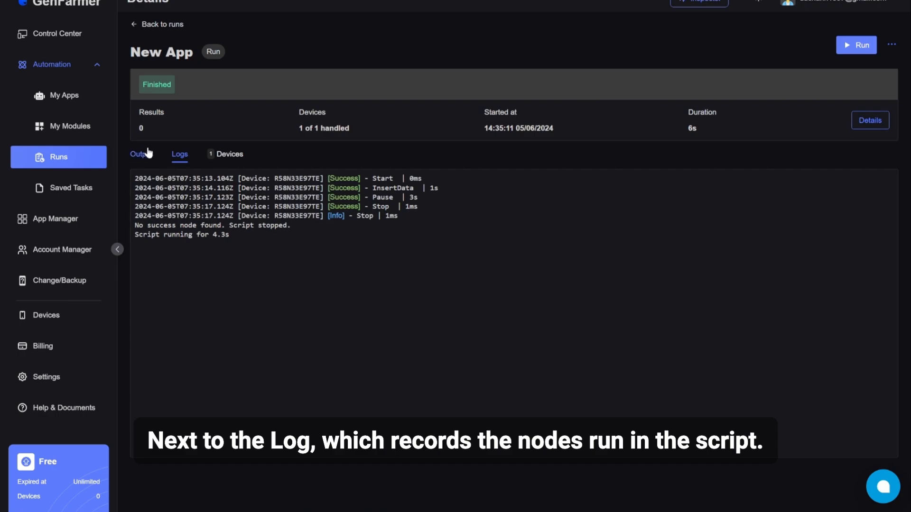
left_click(140, 154)
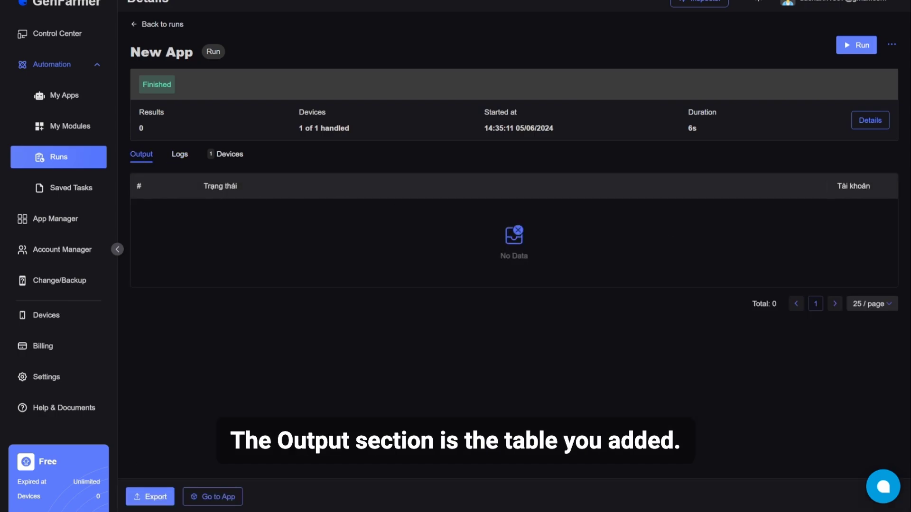
mouse_move(854, 197)
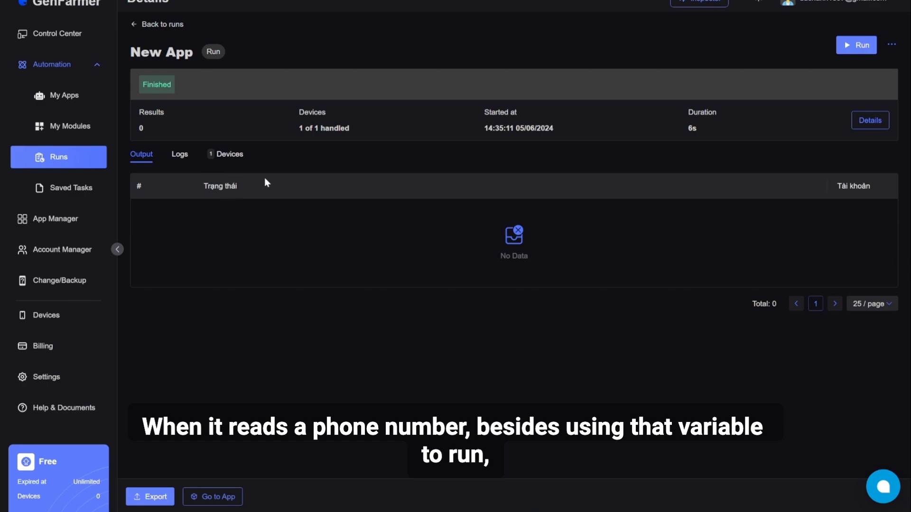
mouse_move(159, 184)
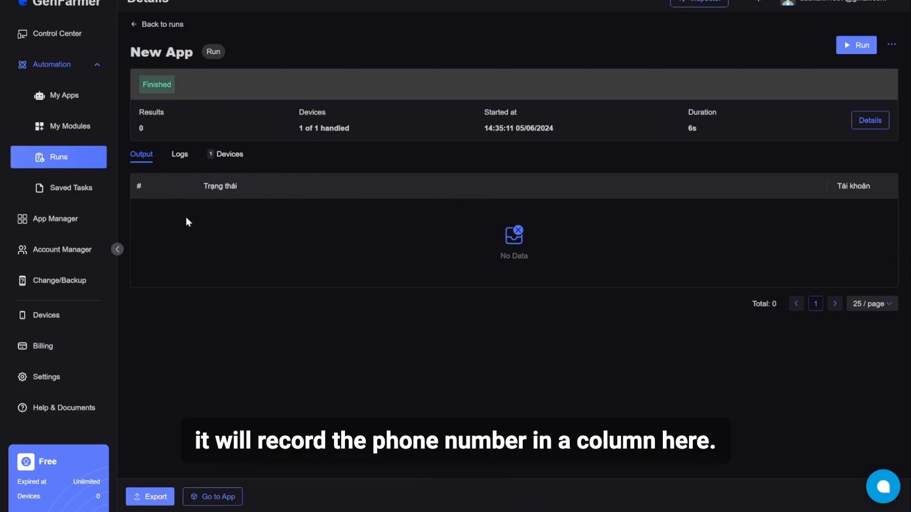
mouse_move(424, 217)
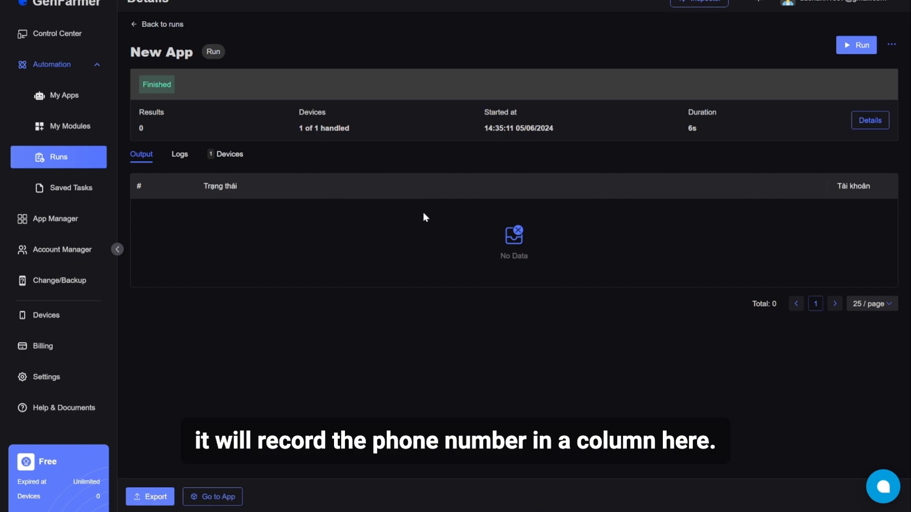
mouse_move(420, 209)
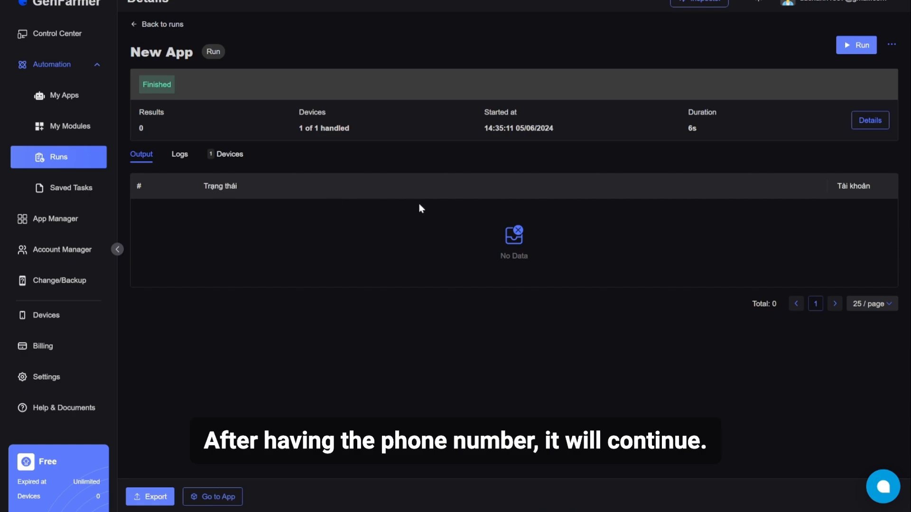
mouse_move(269, 208)
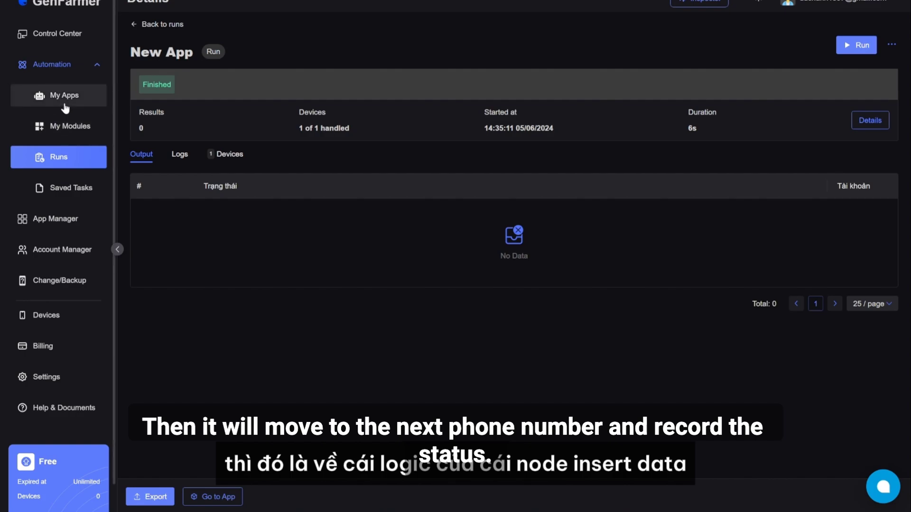
Reopen New App from My Apps and box-select both Insert data nodes with their actions menu.
left_click(64, 95)
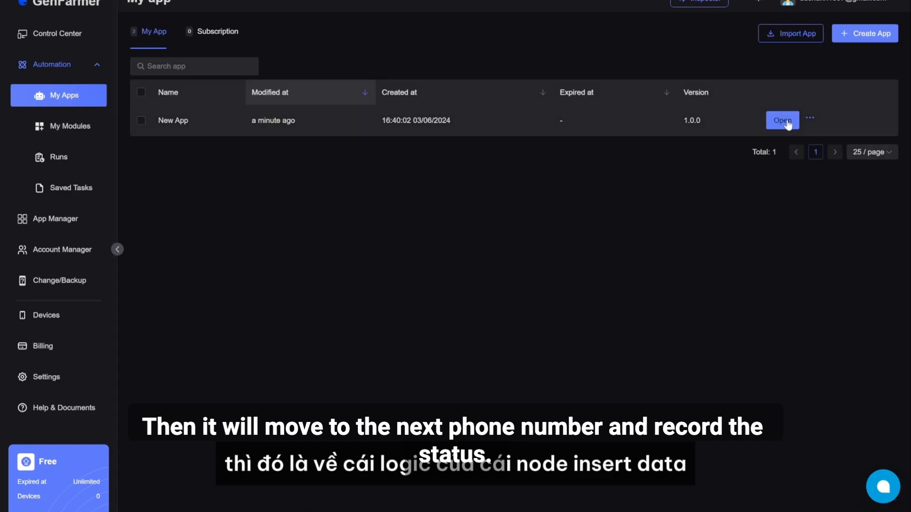
left_click(781, 121)
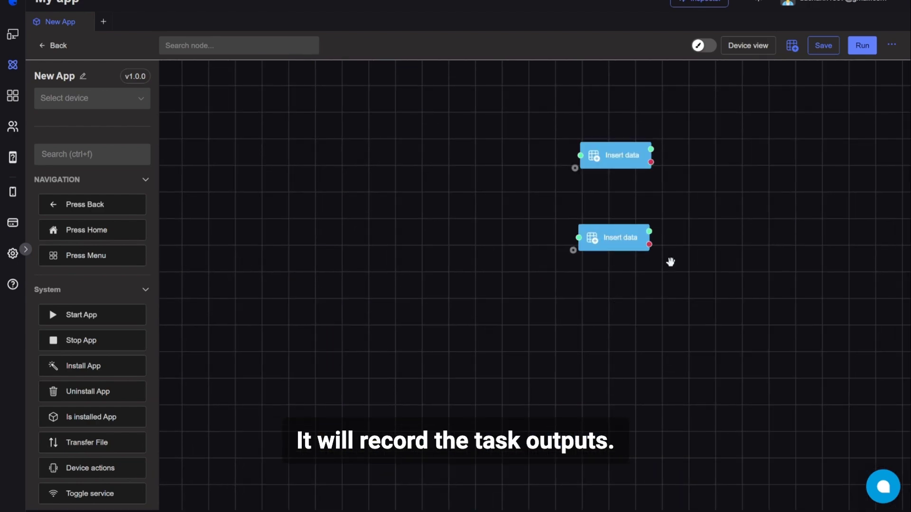
left_click_drag(670, 262, 527, 85)
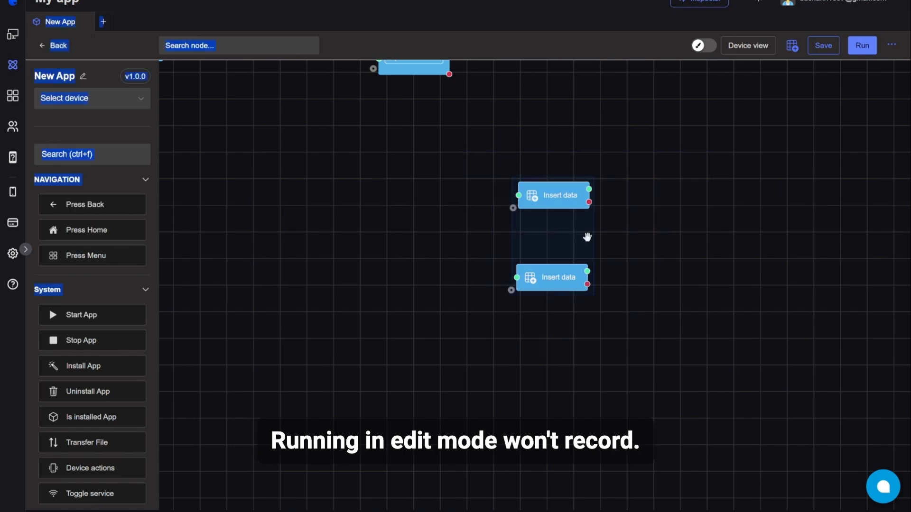
right_click(553, 277)
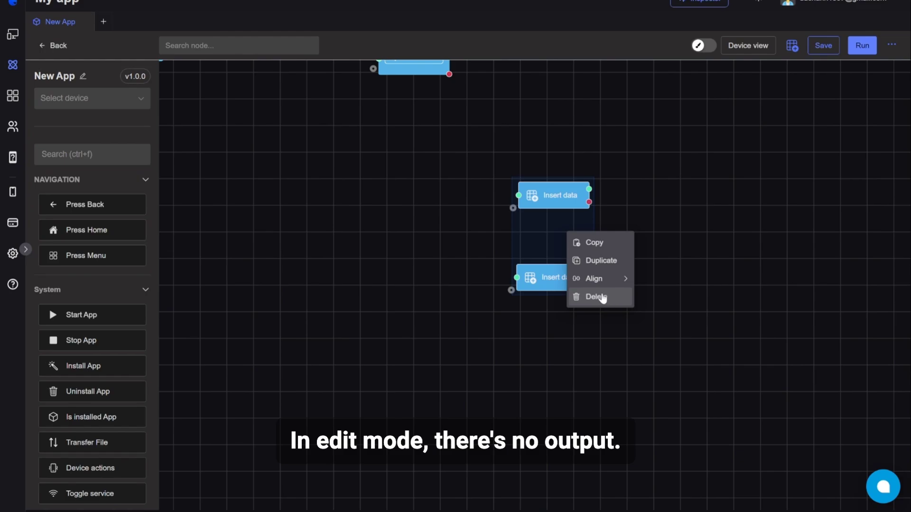